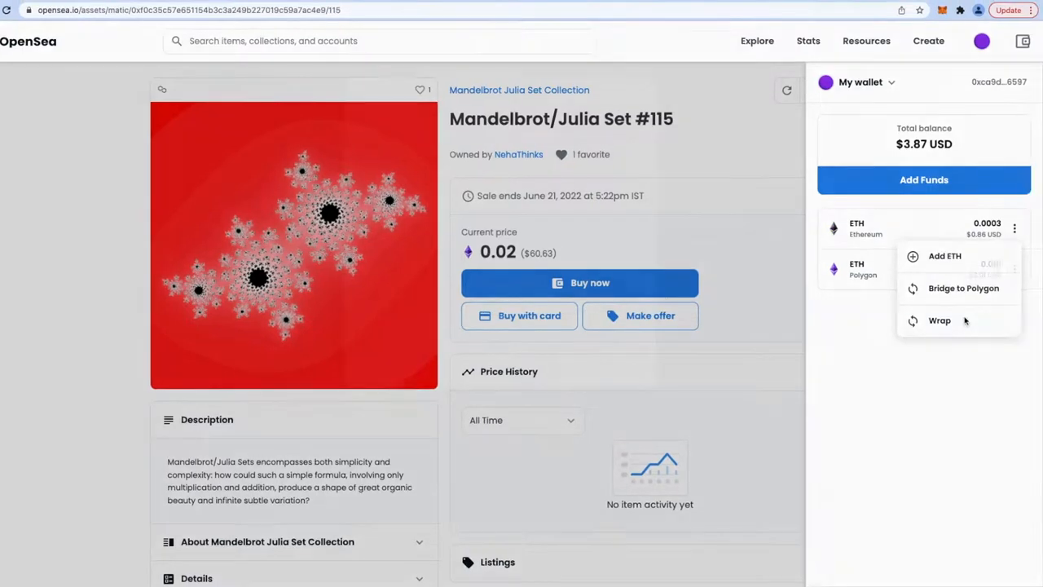
Step: Peek at the ETH-to-WETH conversion dialog and the Polygon ETH options in My wallet, then dismiss them
{"action": "left_click", "coordinate": [939, 319]}
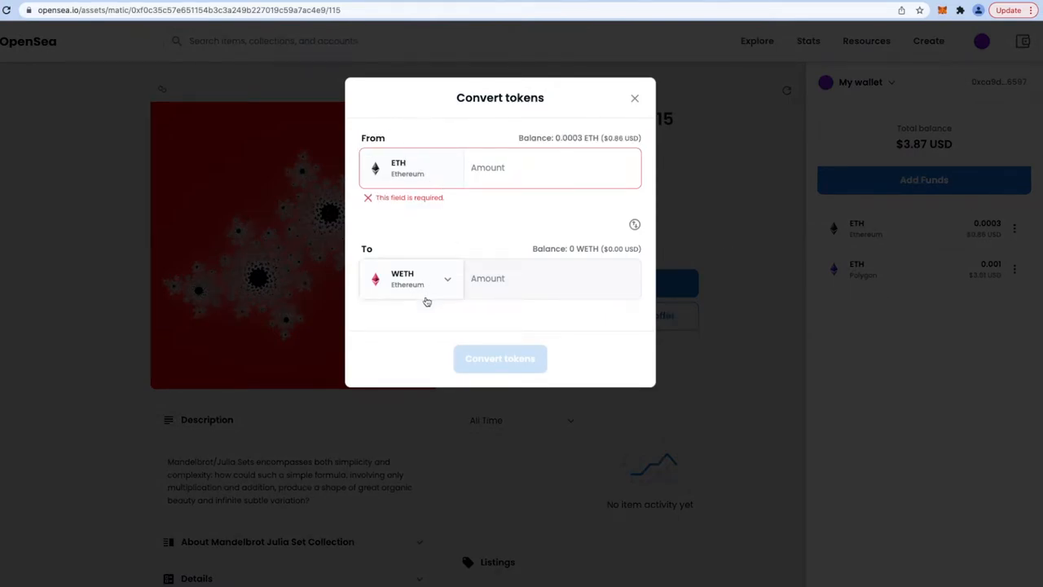
{"action": "left_click", "coordinate": [635, 97]}
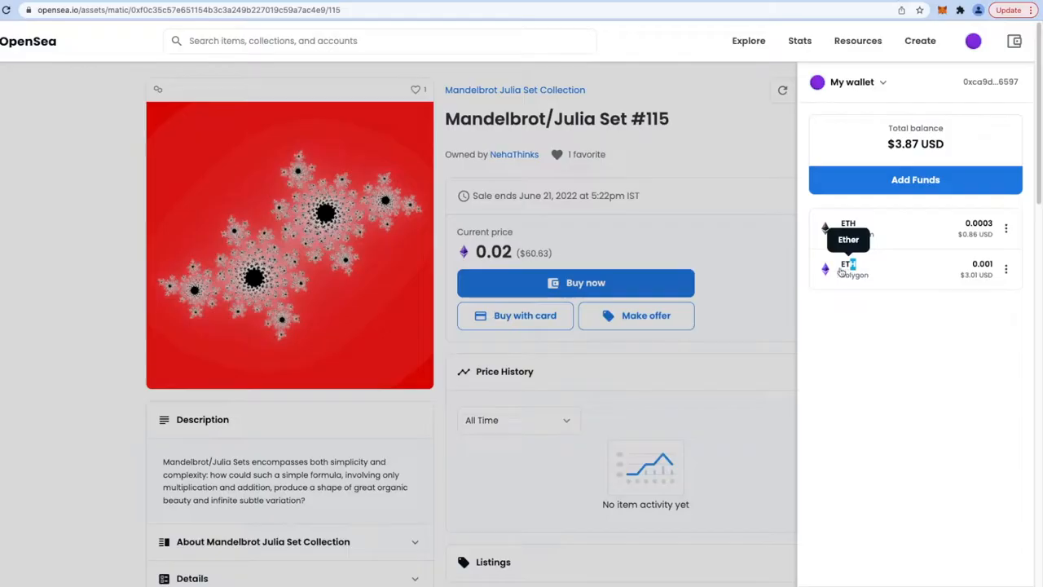
{"action": "mouse_move", "coordinate": [888, 280]}
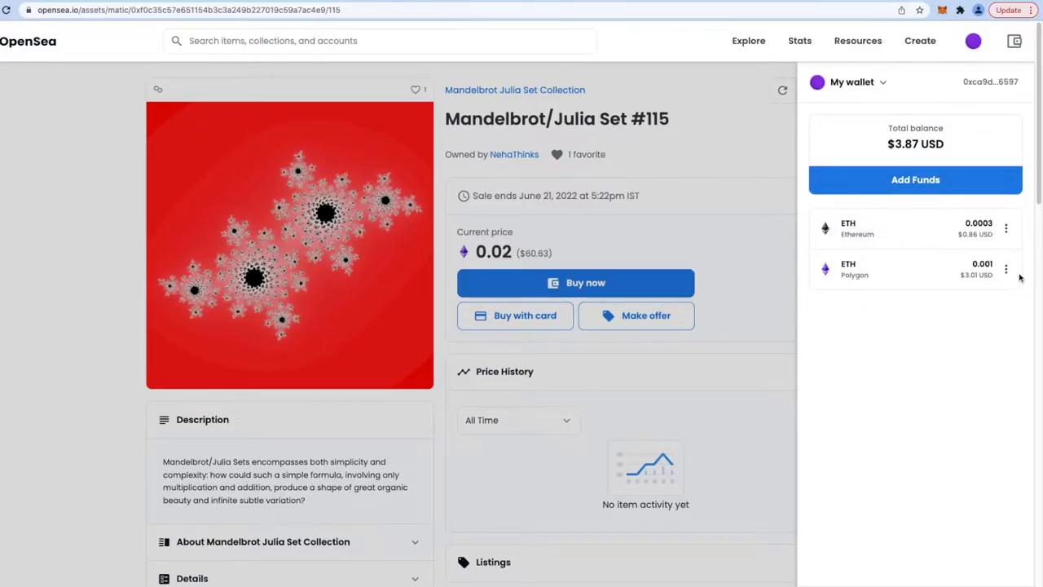
{"action": "left_click", "coordinate": [1007, 270]}
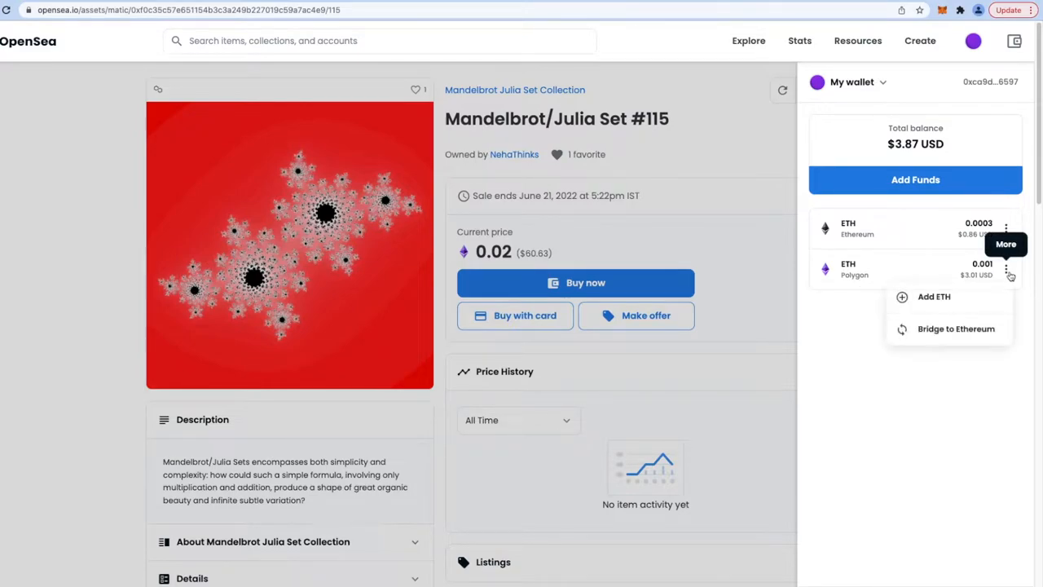
{"action": "mouse_move", "coordinate": [955, 342]}
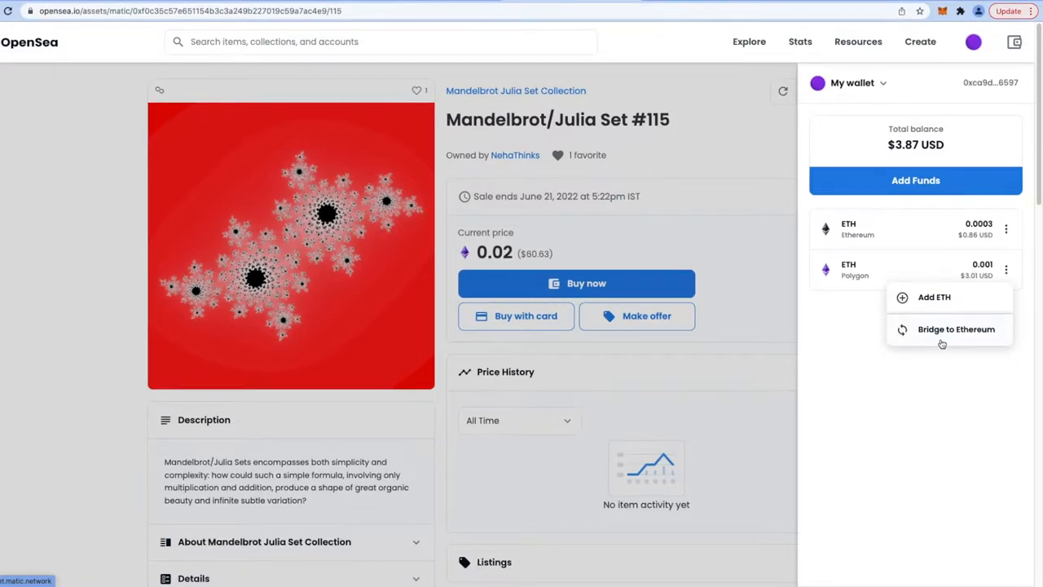
{"action": "left_click", "coordinate": [848, 345]}
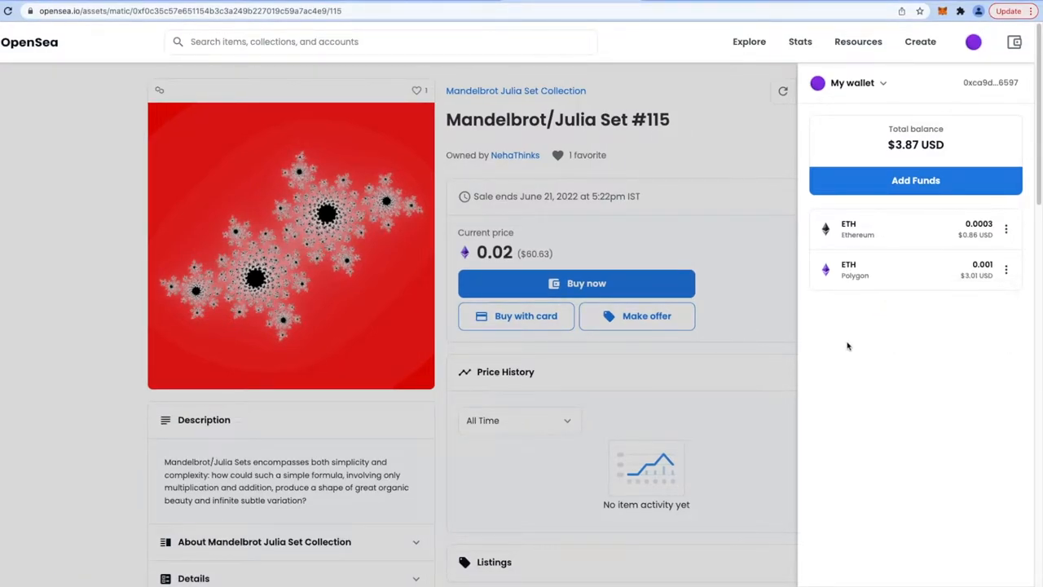
{"action": "mouse_move", "coordinate": [874, 277]}
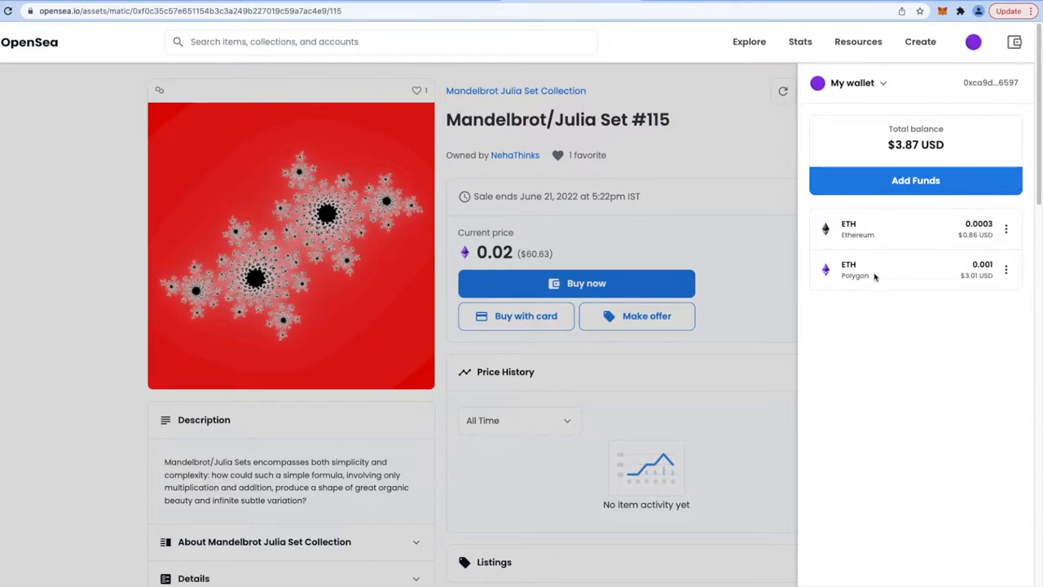
Step: Point the Ethereum ETH menu at Bridge to Polygon, then bring up the ArtCollectible ERC721 contract on GitHub
{"action": "left_click", "coordinate": [1006, 271]}
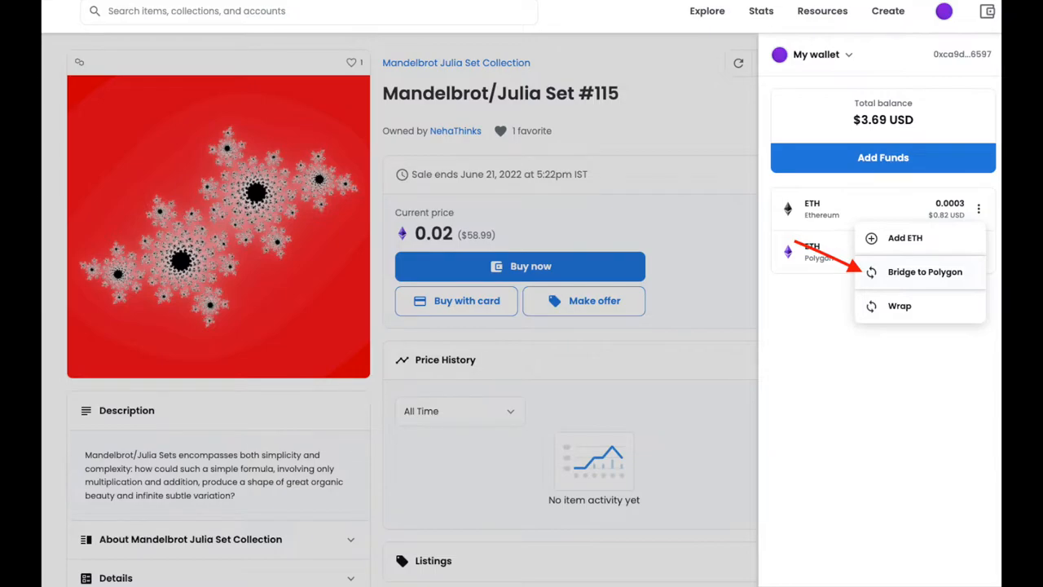
{"action": "left_click", "coordinate": [899, 306]}
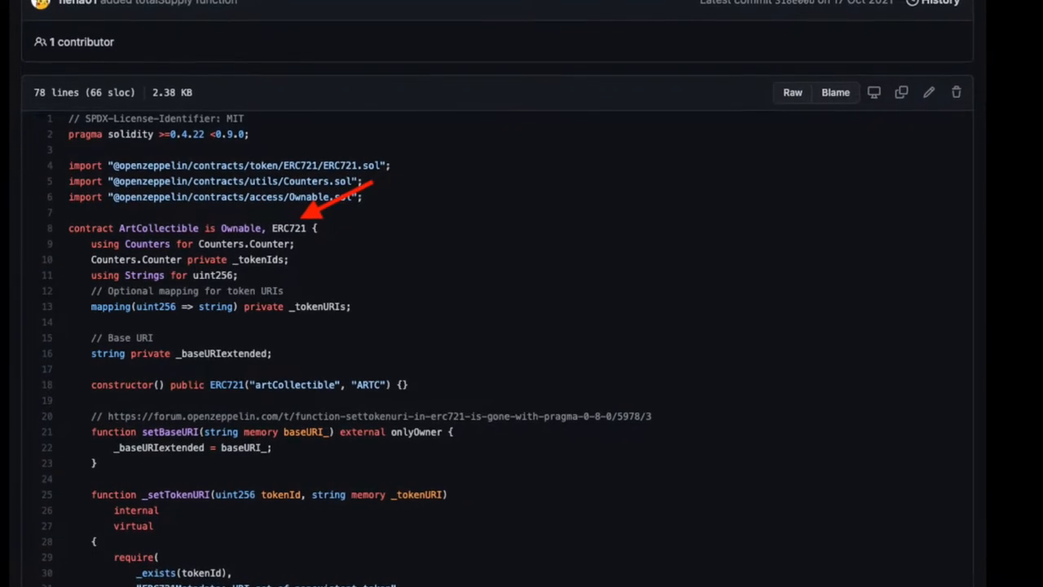
Step: Scroll through the ArtCollectible contract code before switching to the ERC-20 Token Standard docs
{"action": "scroll", "scroll_direction": "down", "scroll_amount": 3}
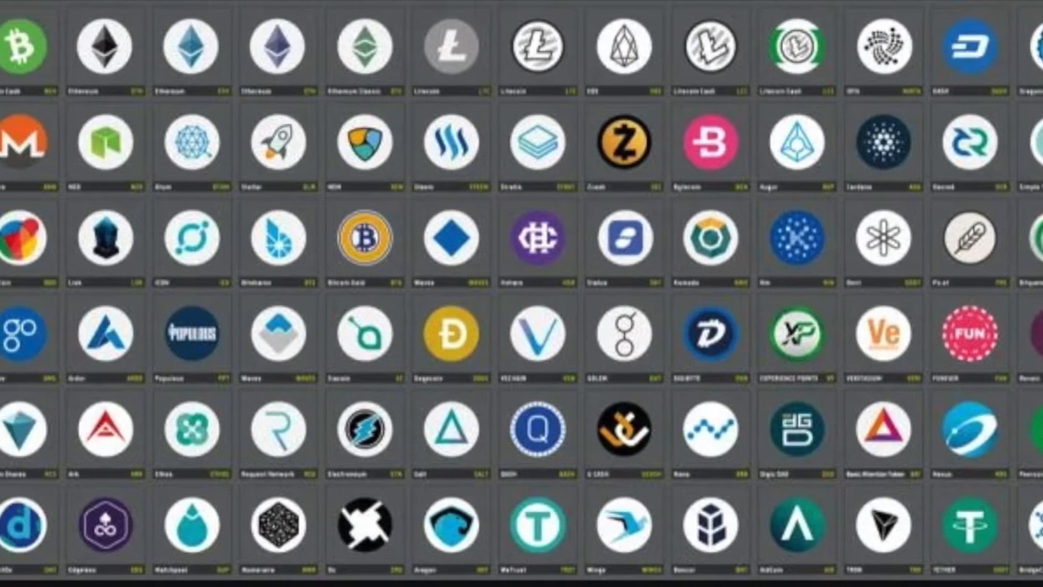
{"action": "scroll", "scroll_direction": "left", "scroll_amount": 3}
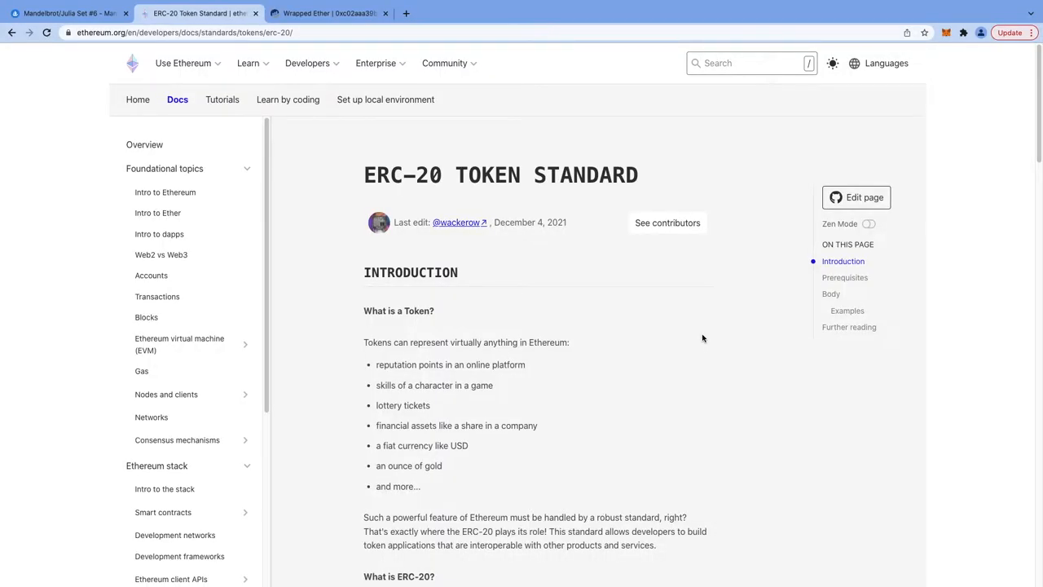
Step: Highlight the ERC-20 Token Standard heading and its definition sentence through the EIP-20 reference
{"action": "left_click", "coordinate": [196, 32]}
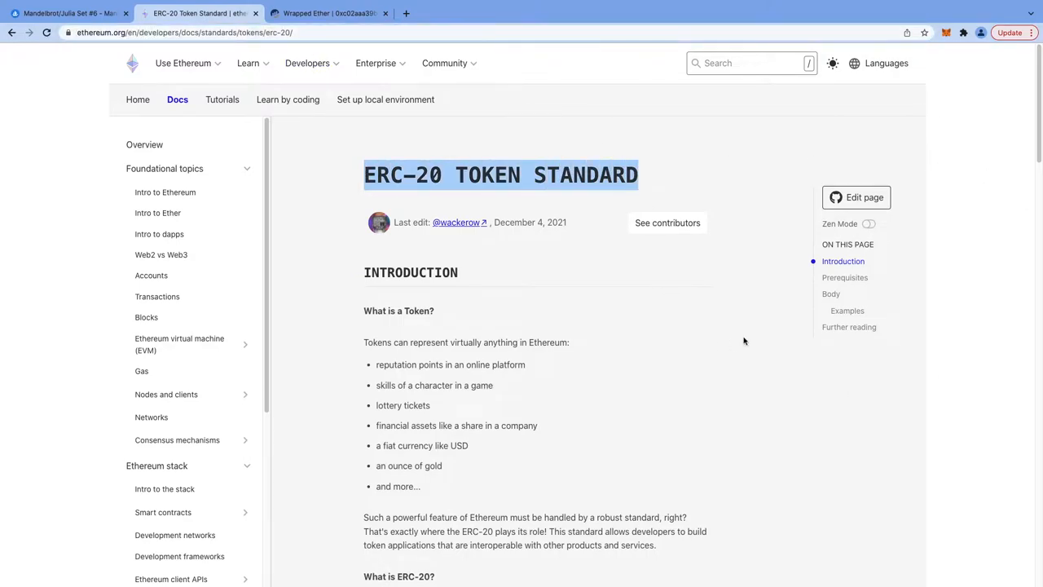
{"action": "scroll", "scroll_direction": "down", "scroll_amount": 3}
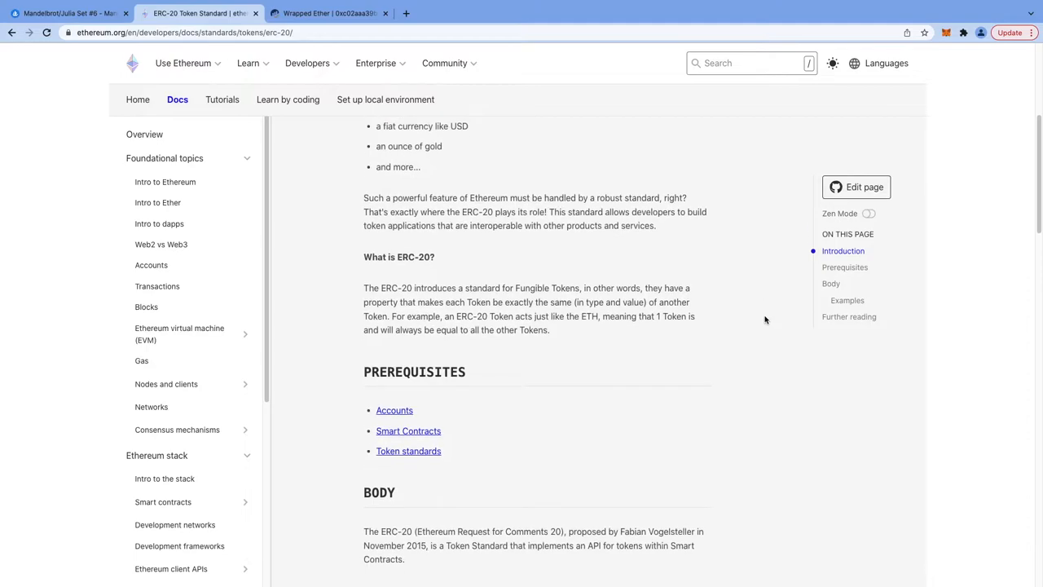
{"action": "scroll", "scroll_direction": "down", "scroll_amount": 3}
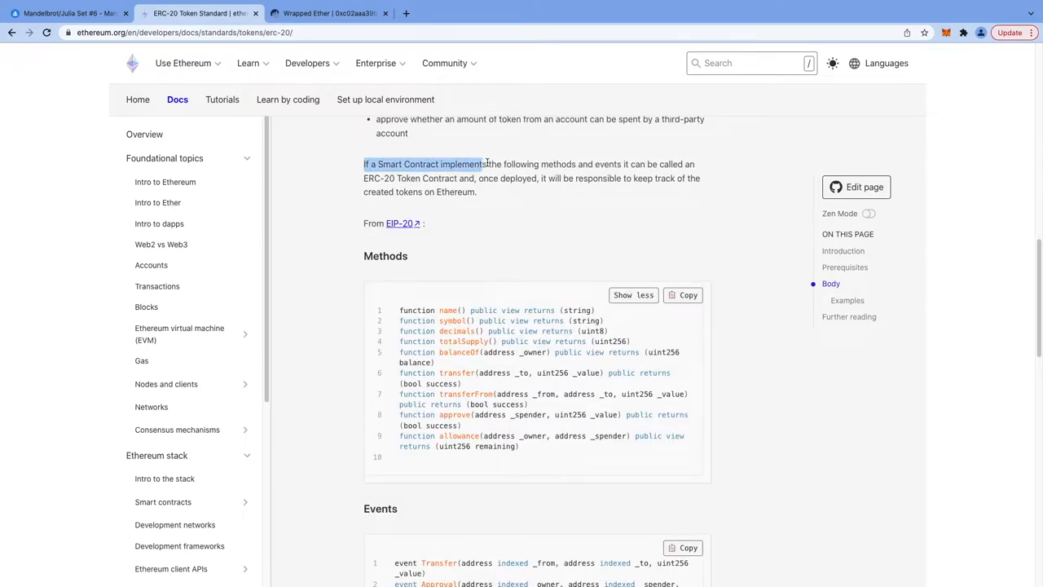
{"action": "left_click_drag", "start_coordinate": [486, 163], "coordinate": [653, 163]}
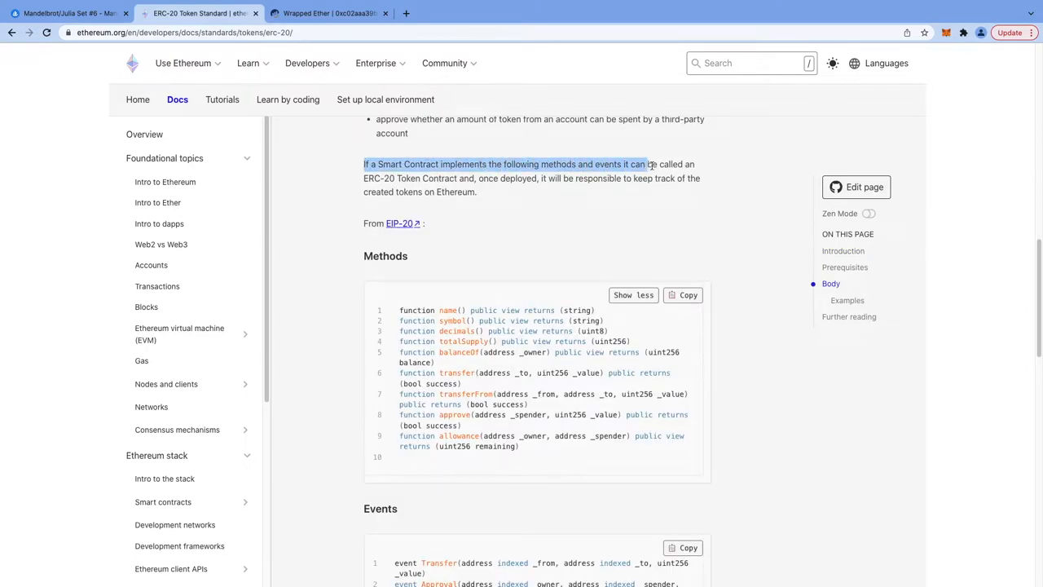
{"action": "left_click_drag", "start_coordinate": [649, 163], "coordinate": [498, 177]}
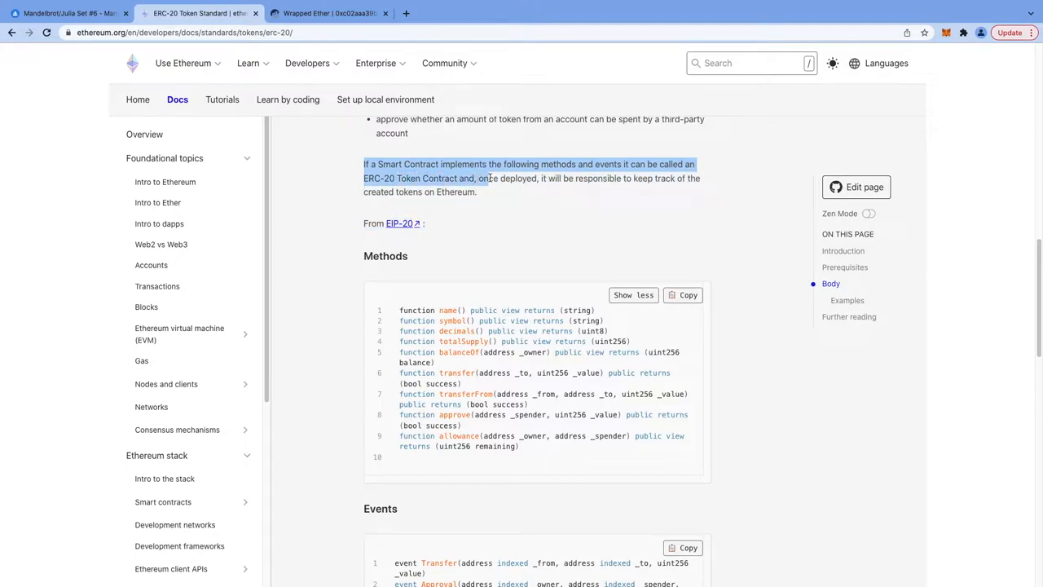
{"action": "left_click_drag", "start_coordinate": [476, 178], "coordinate": [535, 178]}
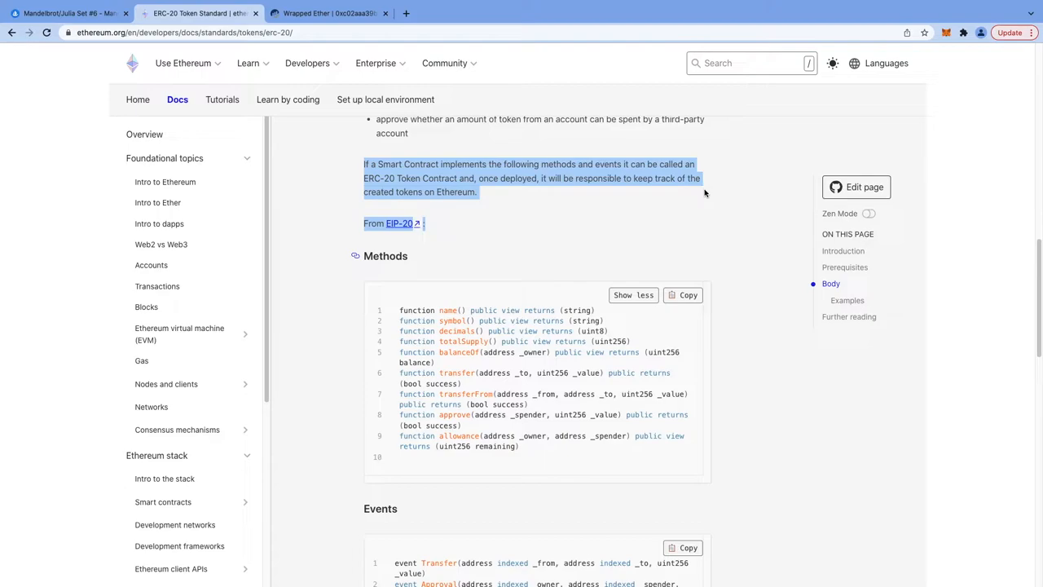
Step: Review the ERC-20 Methods and Events, then switch to the Wrapped Ether contract on Etherscan
{"action": "scroll", "scroll_direction": "down", "scroll_amount": 3}
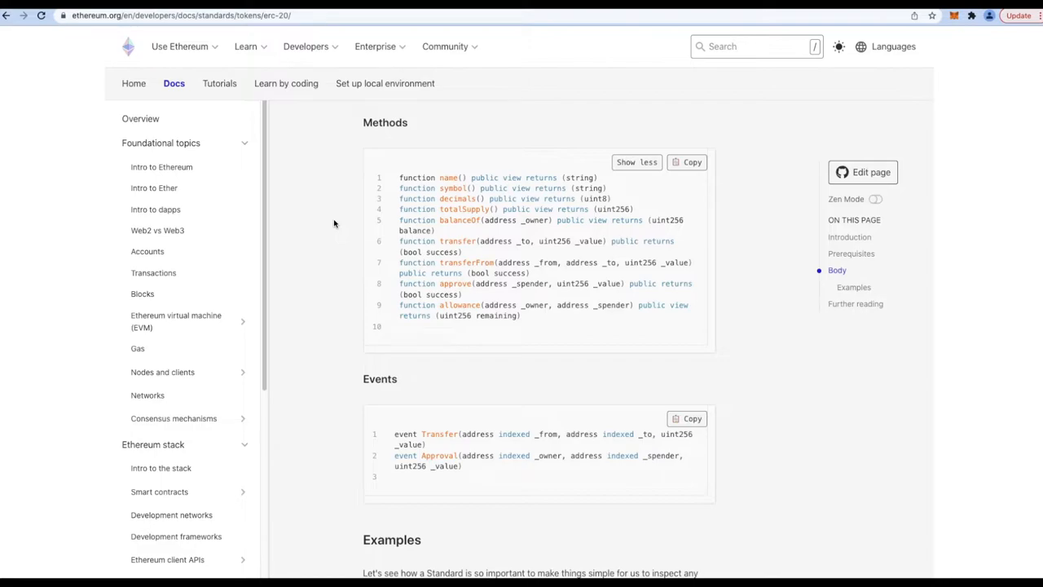
{"action": "left_click", "coordinate": [326, 13]}
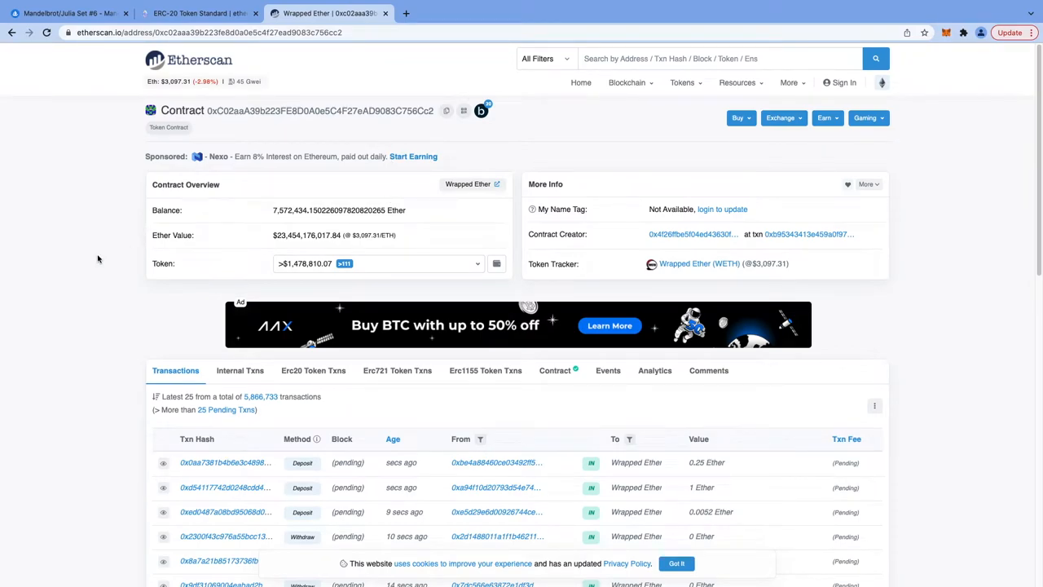
{"action": "mouse_move", "coordinate": [462, 107]}
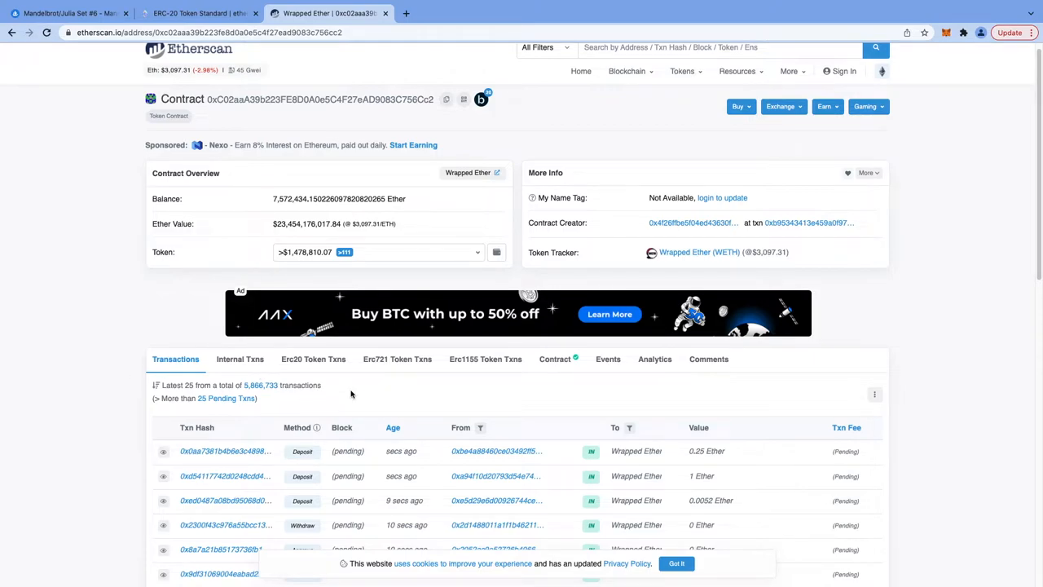
{"action": "mouse_move", "coordinate": [92, 342]}
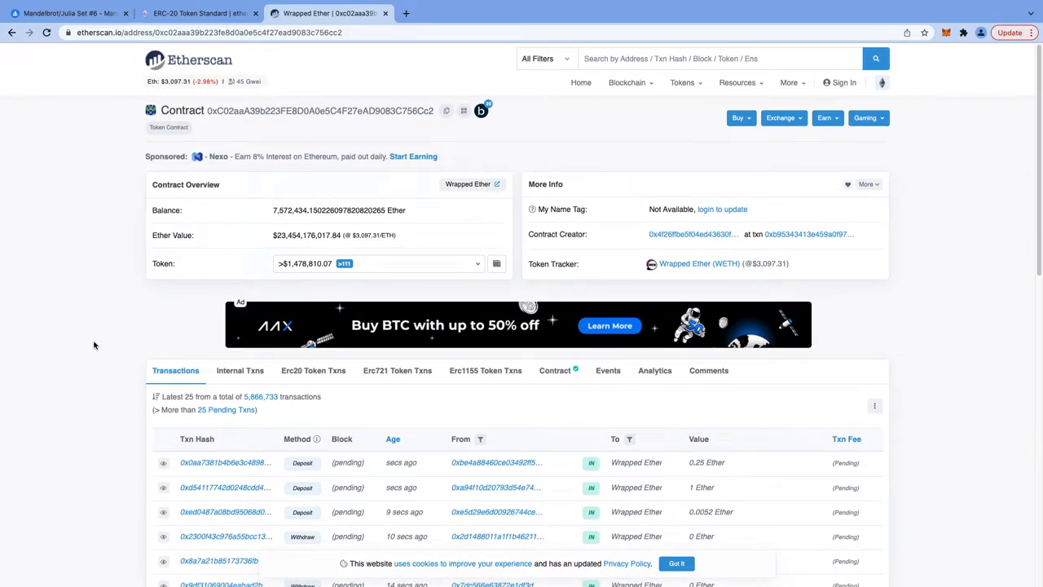
{"action": "mouse_move", "coordinate": [627, 393]}
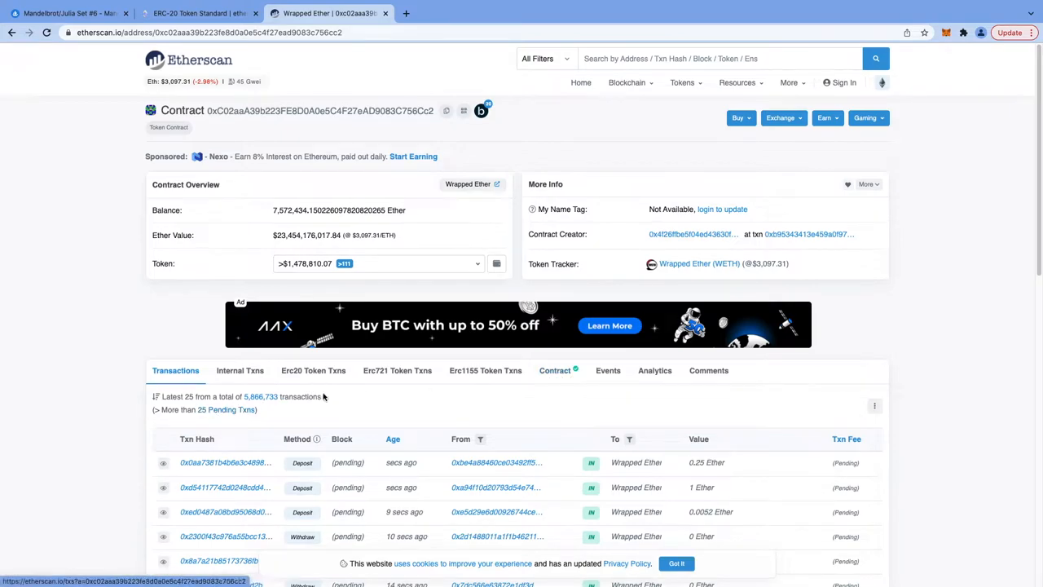
Step: Highlight WETH's total transaction count, then show the verified WETH9 contract source code
{"action": "triple_click", "coordinate": [237, 397]}
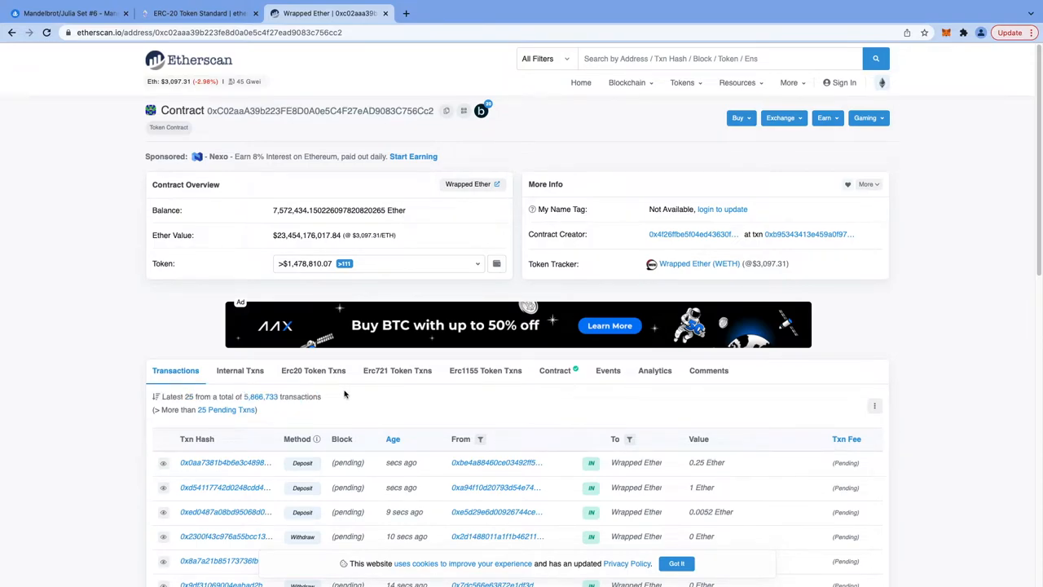
{"action": "left_click", "coordinate": [554, 370]}
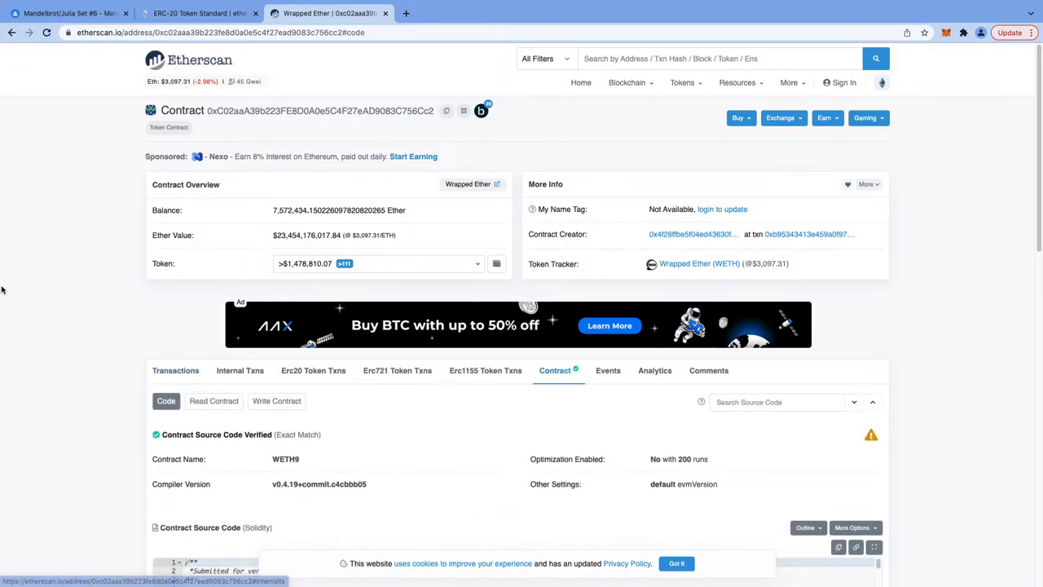
{"action": "scroll", "scroll_direction": "down", "scroll_amount": 3}
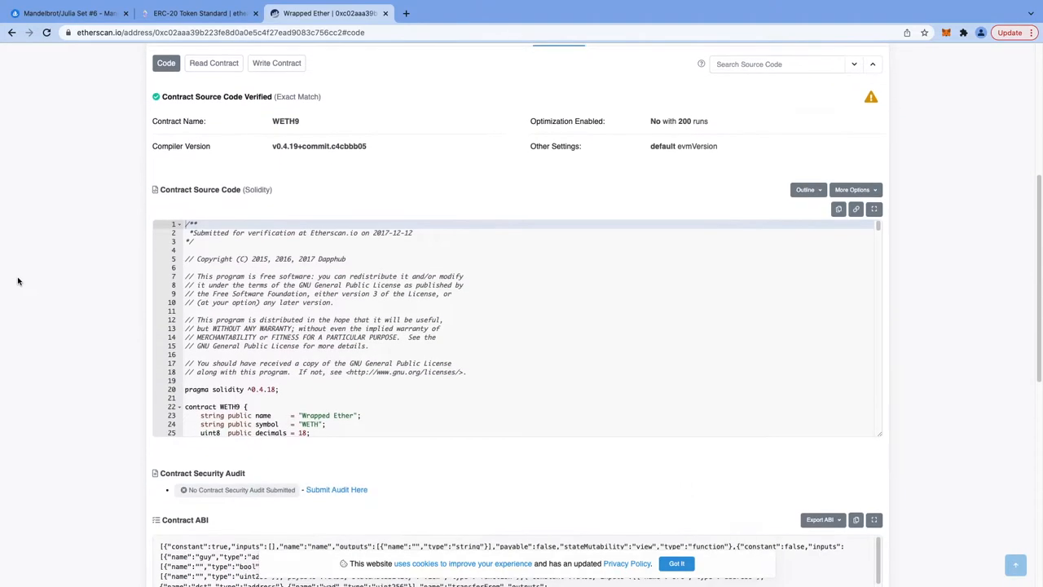
{"action": "scroll", "scroll_direction": "down", "scroll_amount": 3}
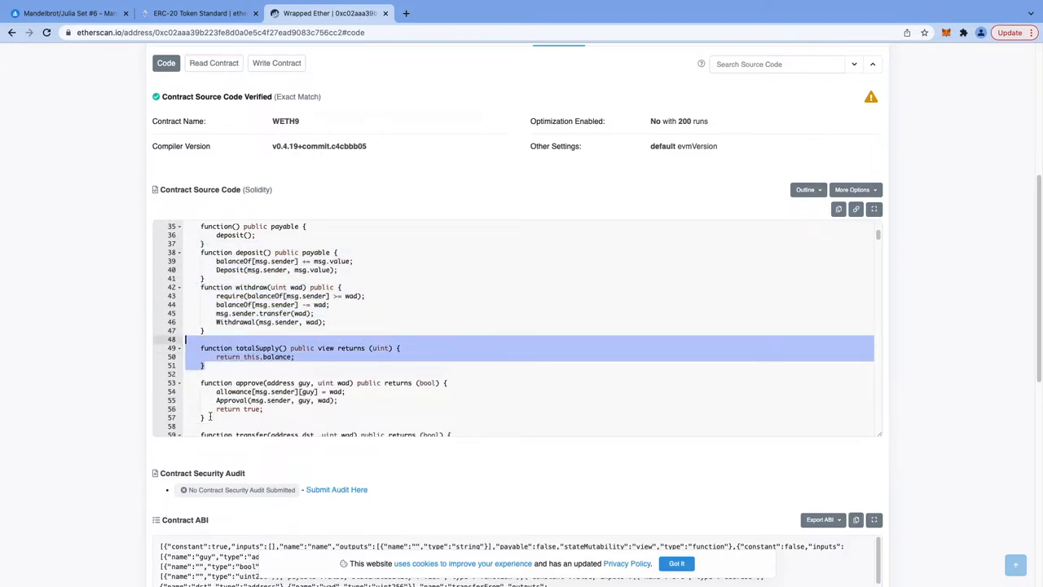
{"action": "left_click", "coordinate": [196, 13]}
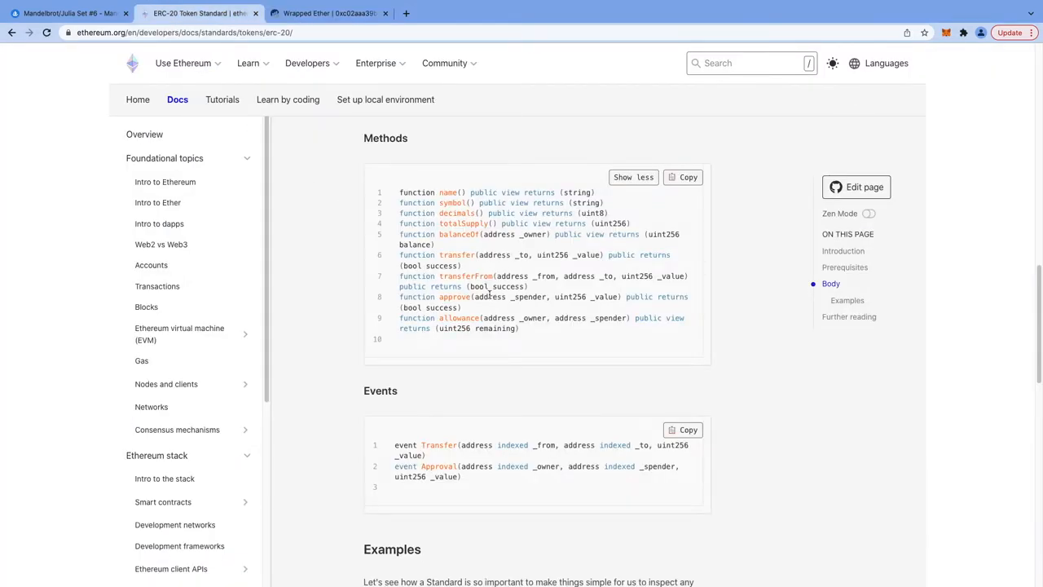
{"action": "double_click", "coordinate": [463, 223]}
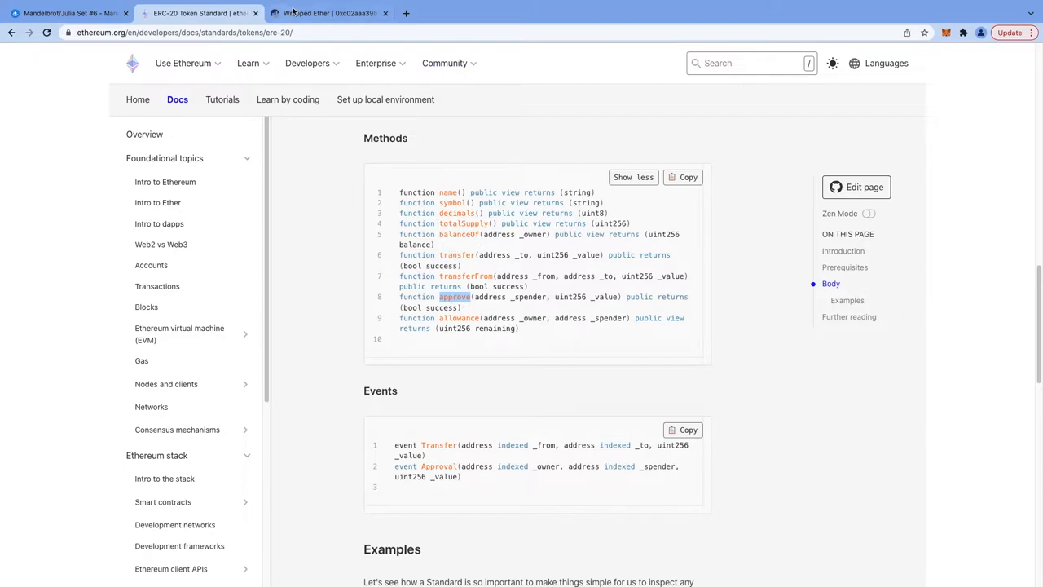
{"action": "left_click", "coordinate": [329, 13]}
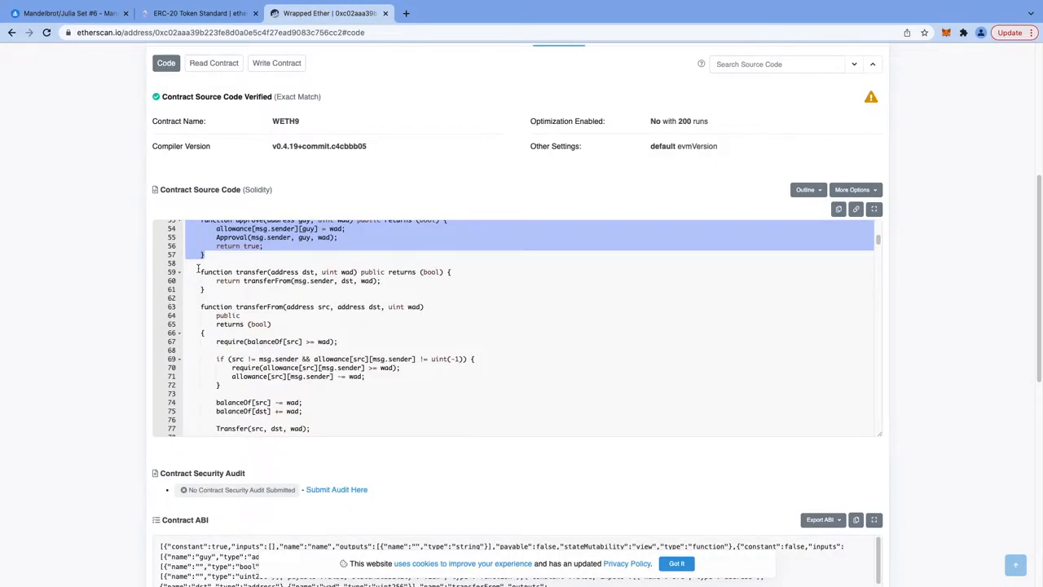
{"action": "scroll", "scroll_direction": "down", "scroll_amount": 3}
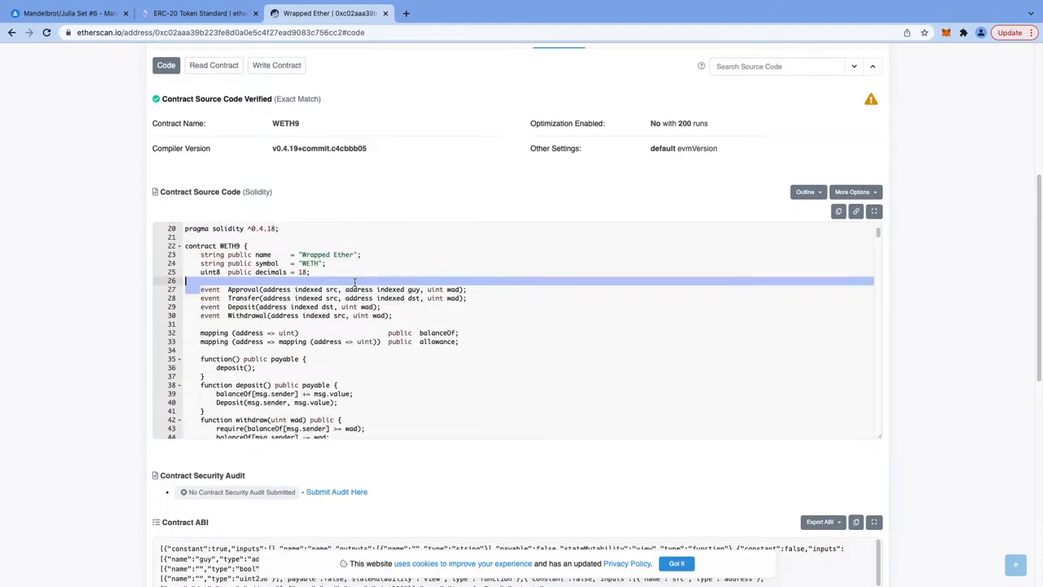
{"action": "double_click", "coordinate": [248, 317]}
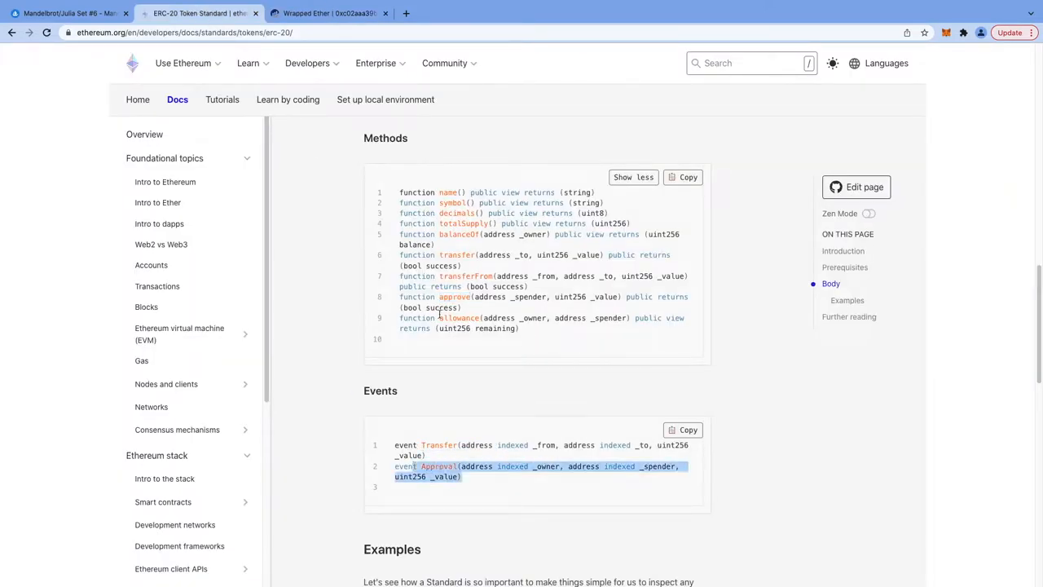
{"action": "left_click", "coordinate": [326, 13]}
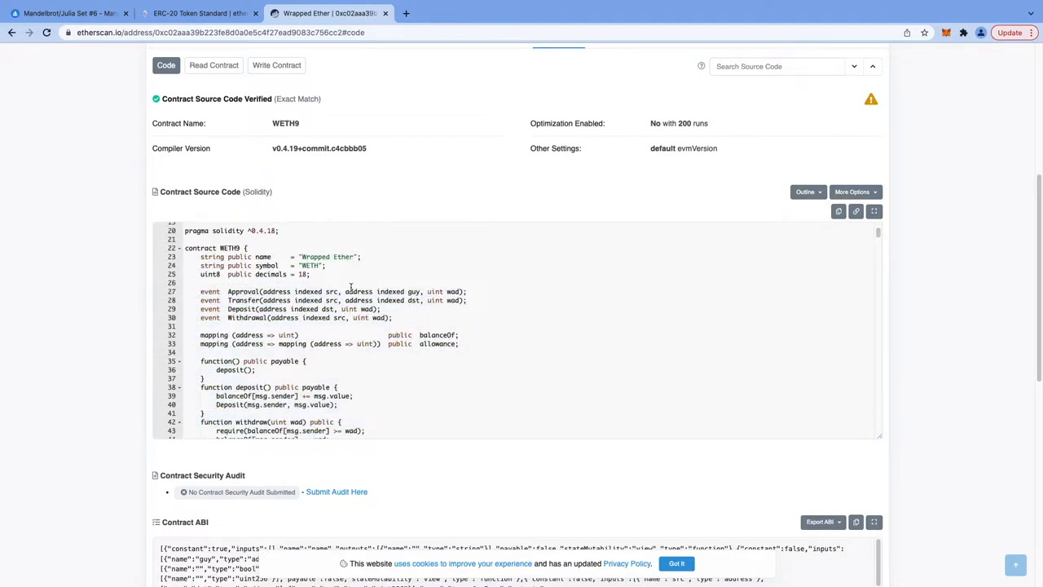
{"action": "scroll", "scroll_direction": "down", "scroll_amount": 3}
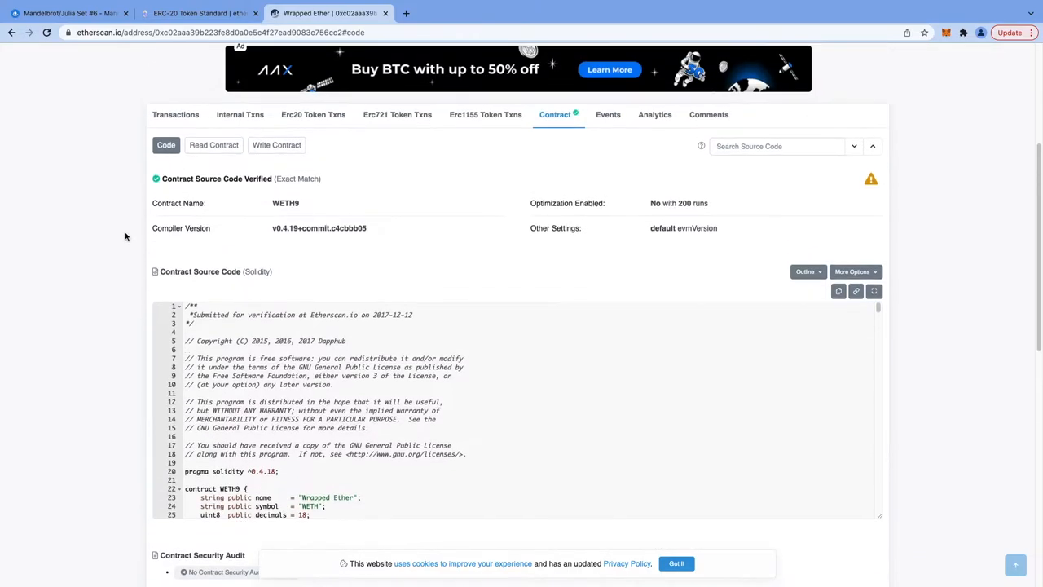
{"action": "left_click", "coordinate": [196, 13]}
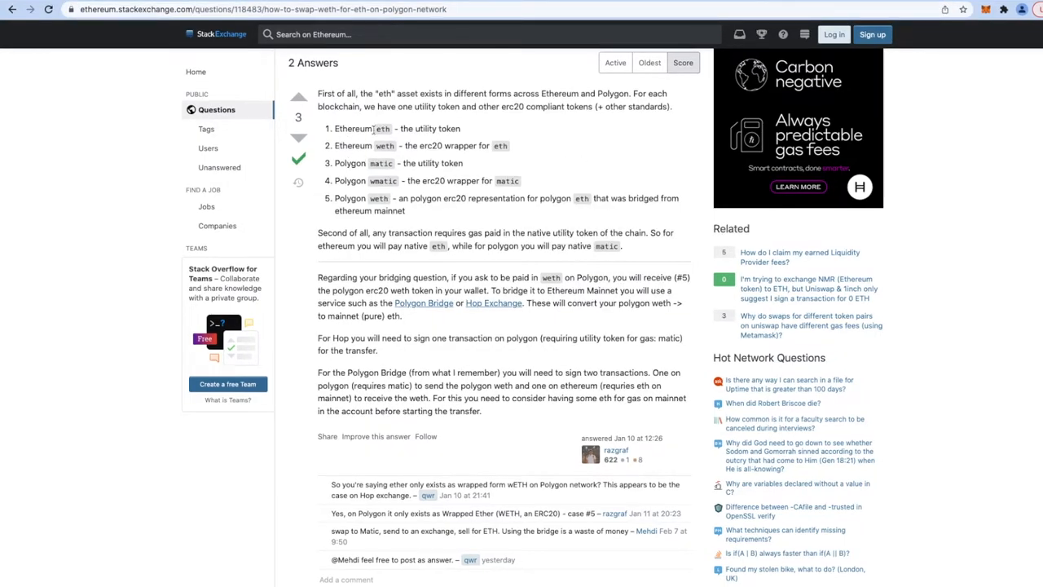
{"action": "double_click", "coordinate": [352, 127]}
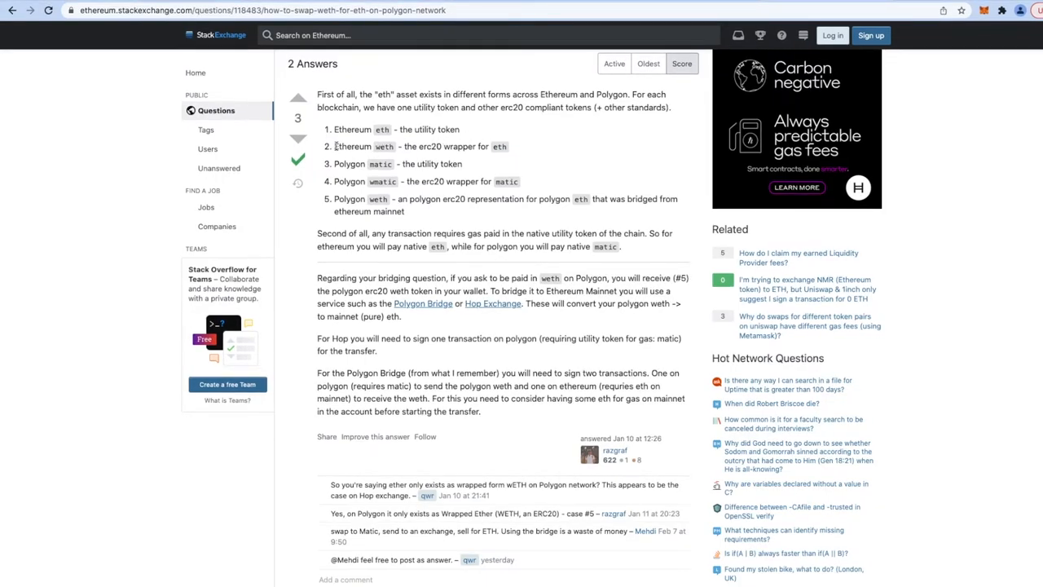
{"action": "double_click", "coordinate": [352, 147]}
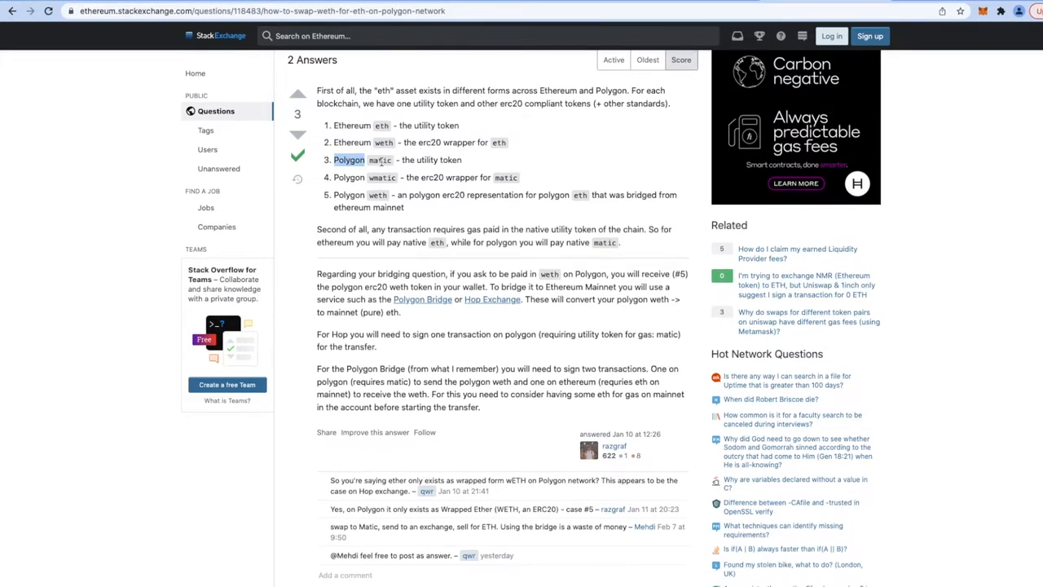
{"action": "left_click", "coordinate": [399, 159]}
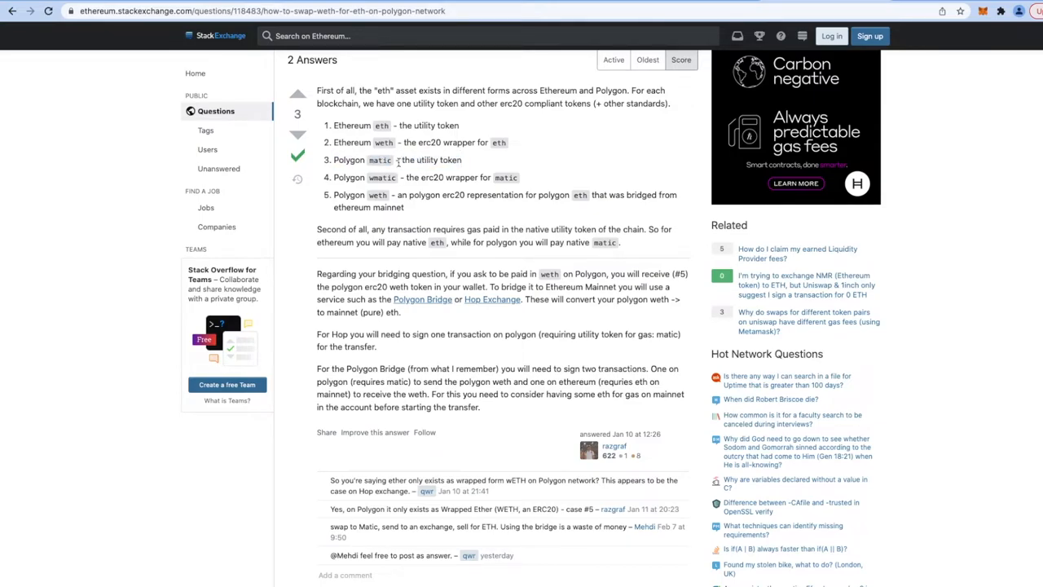
{"action": "mouse_move", "coordinate": [480, 166]}
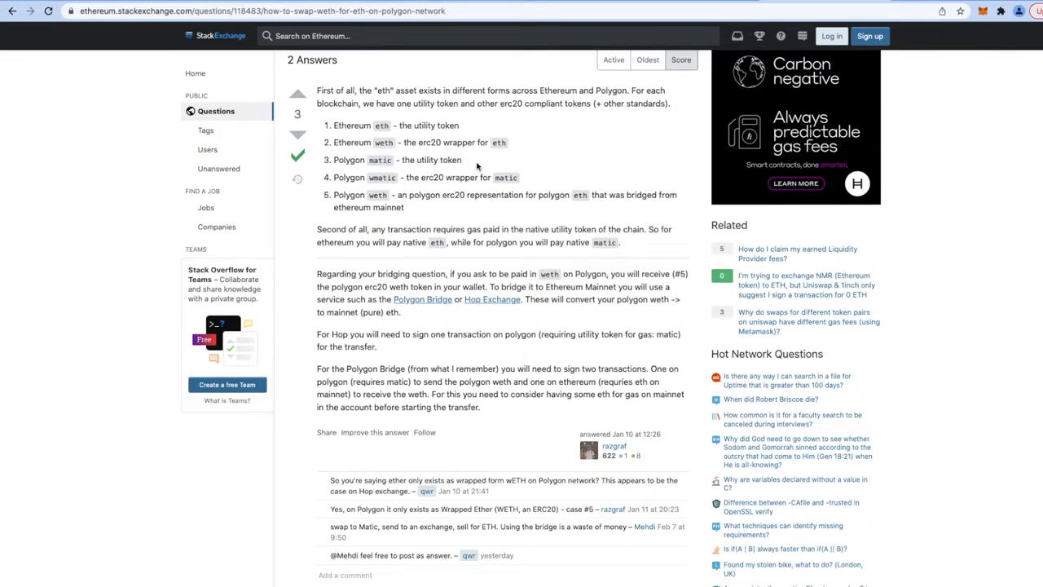
{"action": "double_click", "coordinate": [349, 160]}
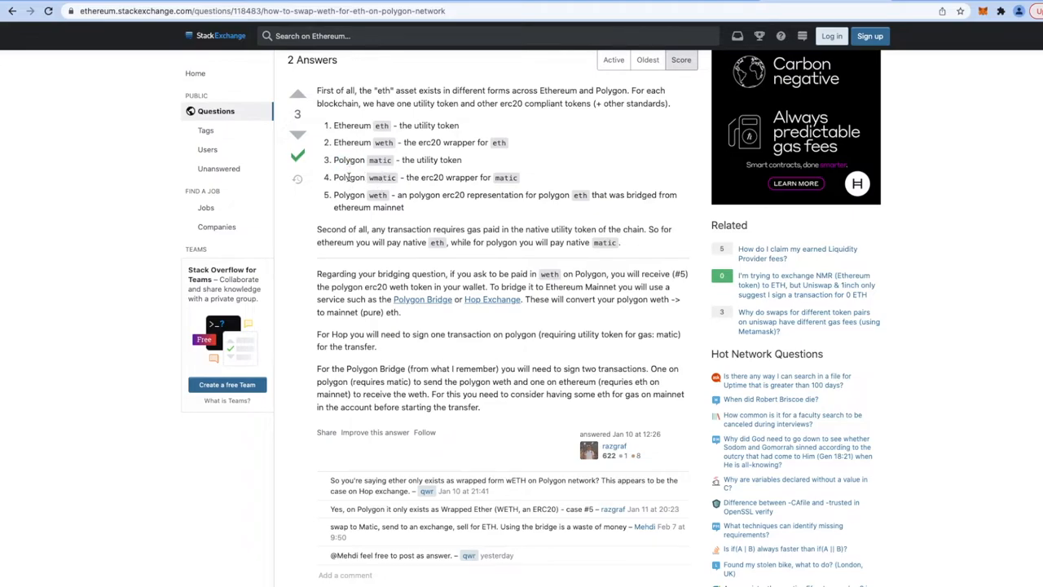
{"action": "double_click", "coordinate": [381, 176]}
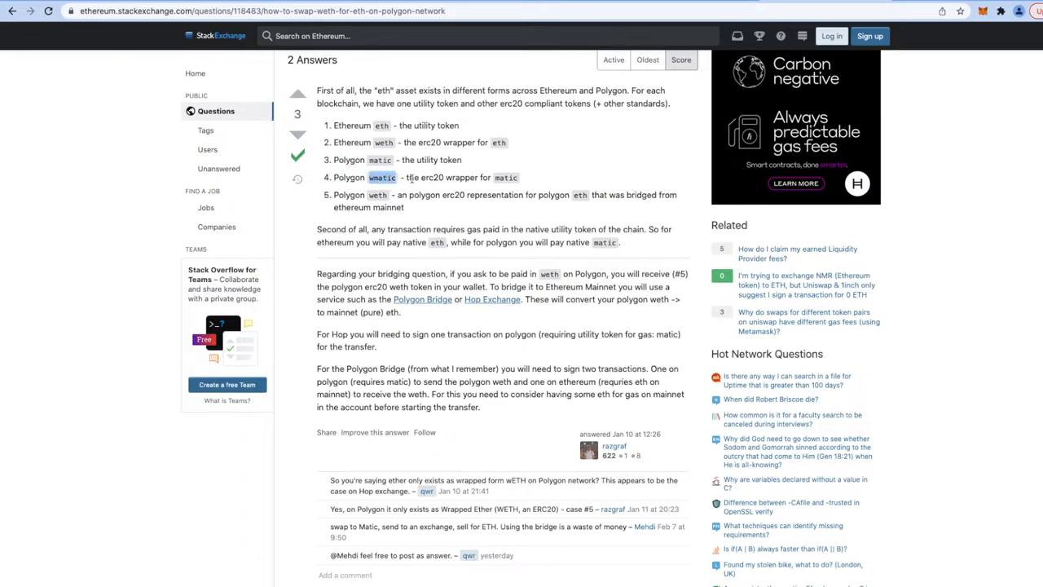
{"action": "left_click_drag", "start_coordinate": [400, 176], "coordinate": [519, 176]}
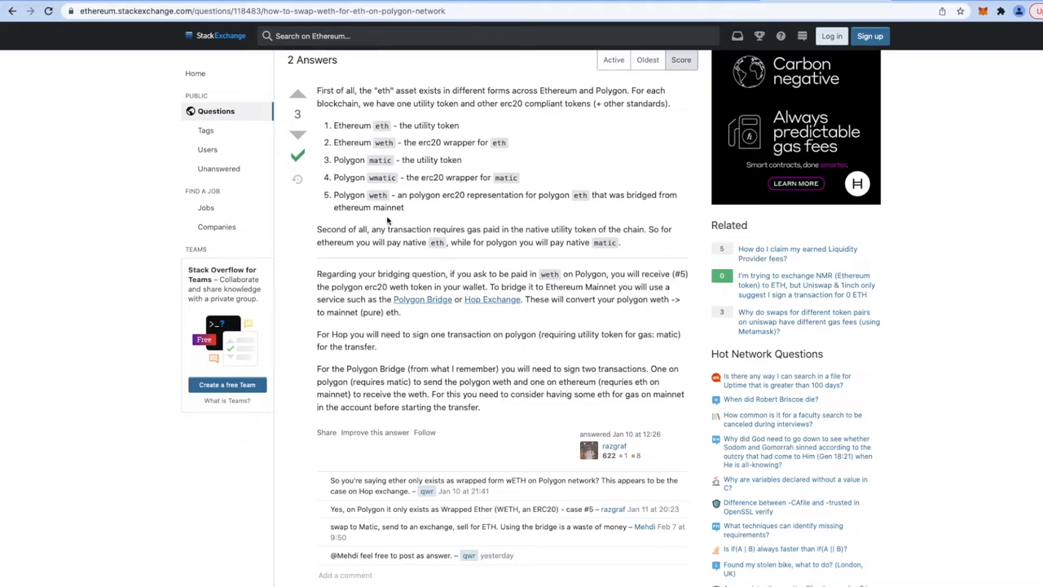
{"action": "mouse_move", "coordinate": [423, 205]}
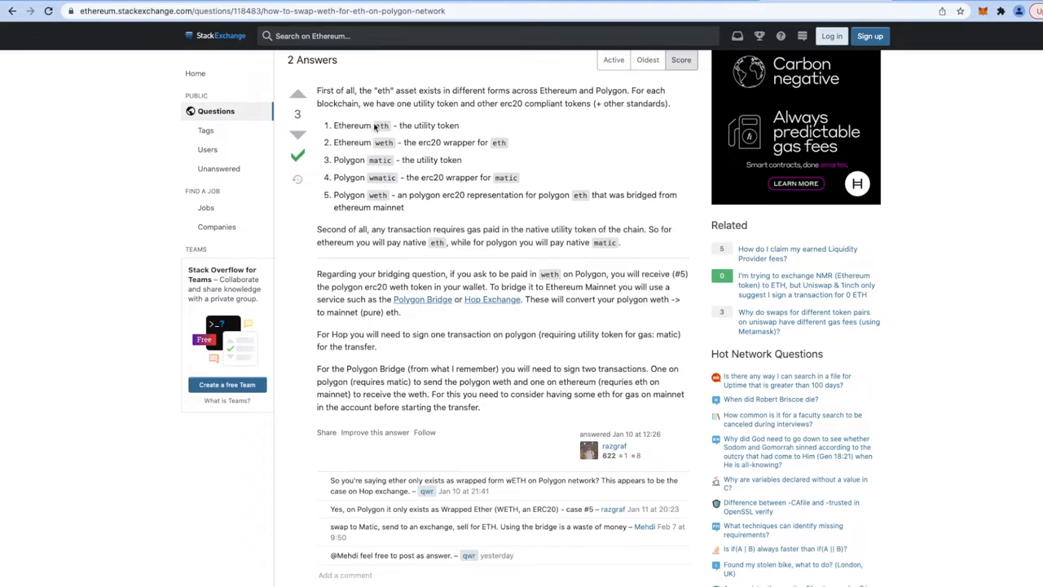
Step: Highlight the answer's point that Polygon weth is bridged Ethereum ETH, then clear the selection
{"action": "double_click", "coordinate": [351, 124]}
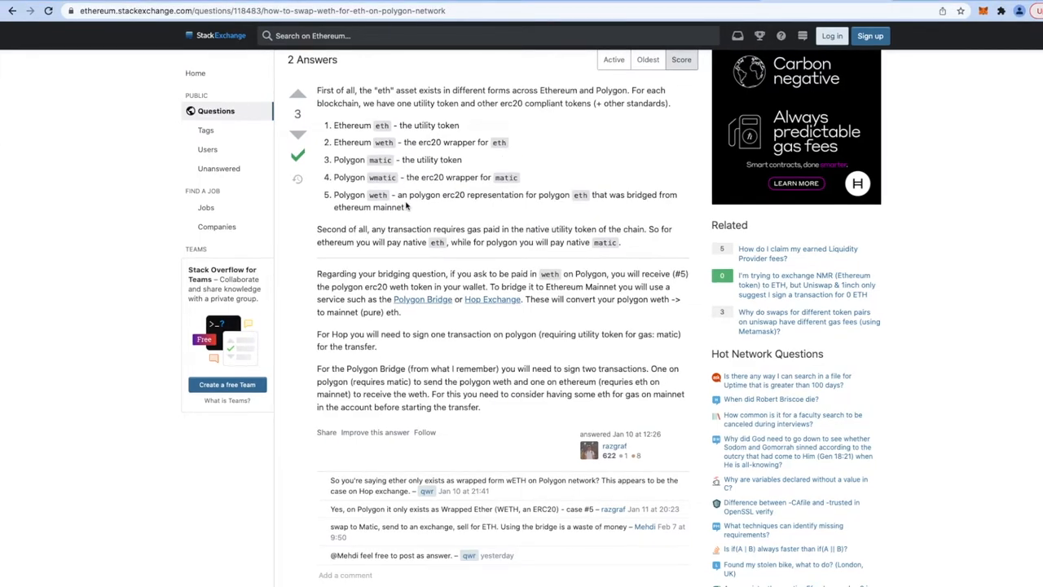
{"action": "double_click", "coordinate": [349, 194]}
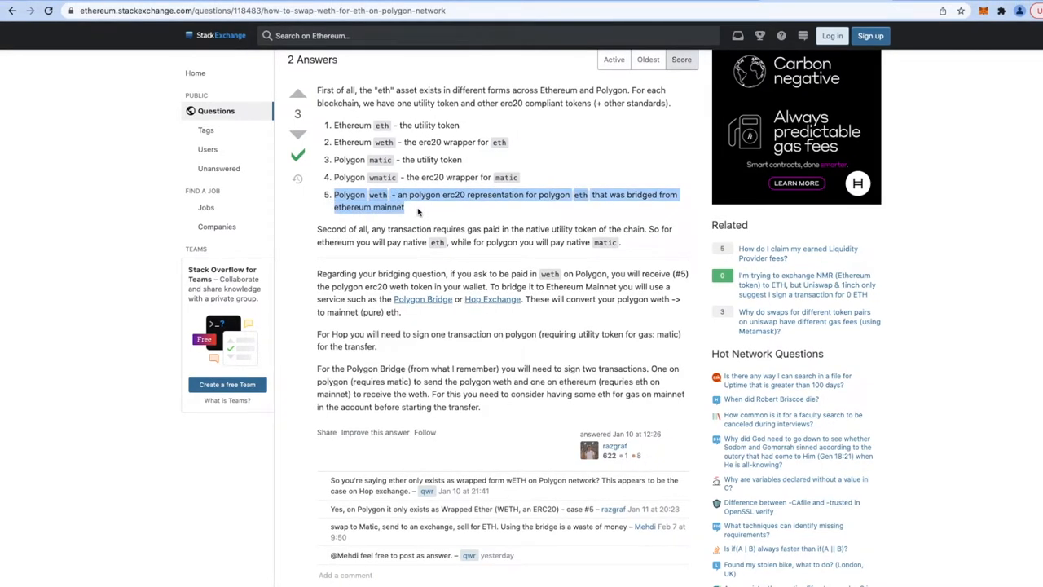
{"action": "left_click", "coordinate": [437, 124]}
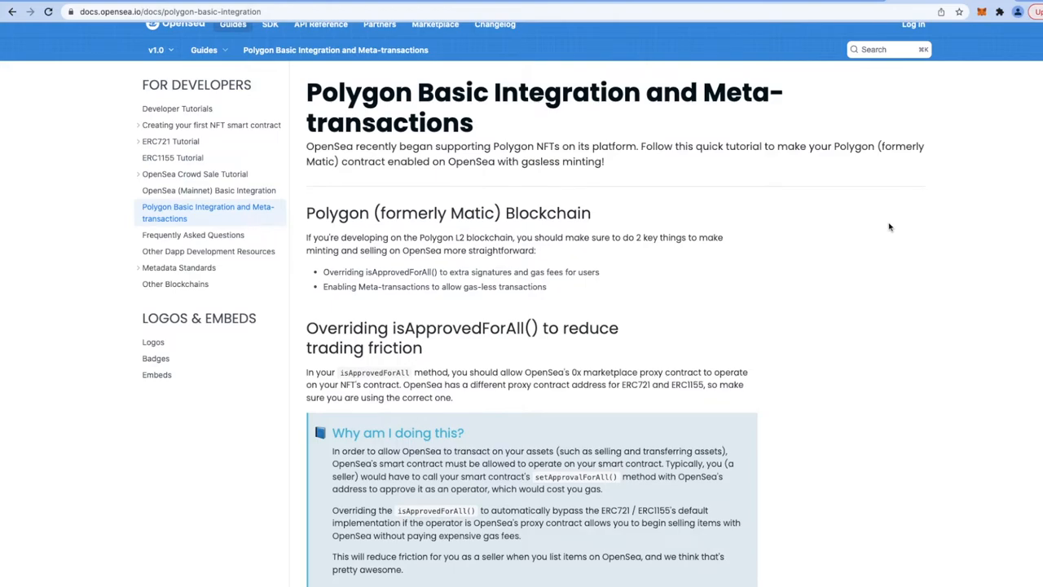
Step: Scroll the OpenSea Polygon docs down to the Meta-transactions section
{"action": "scroll", "scroll_direction": "down", "scroll_amount": 3}
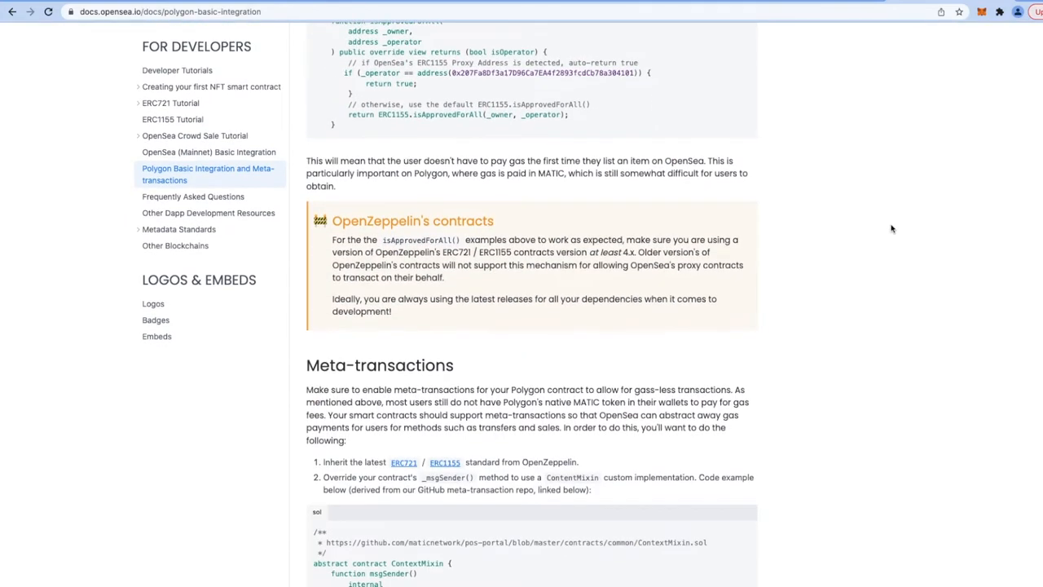
{"action": "scroll", "scroll_direction": "down", "scroll_amount": 3}
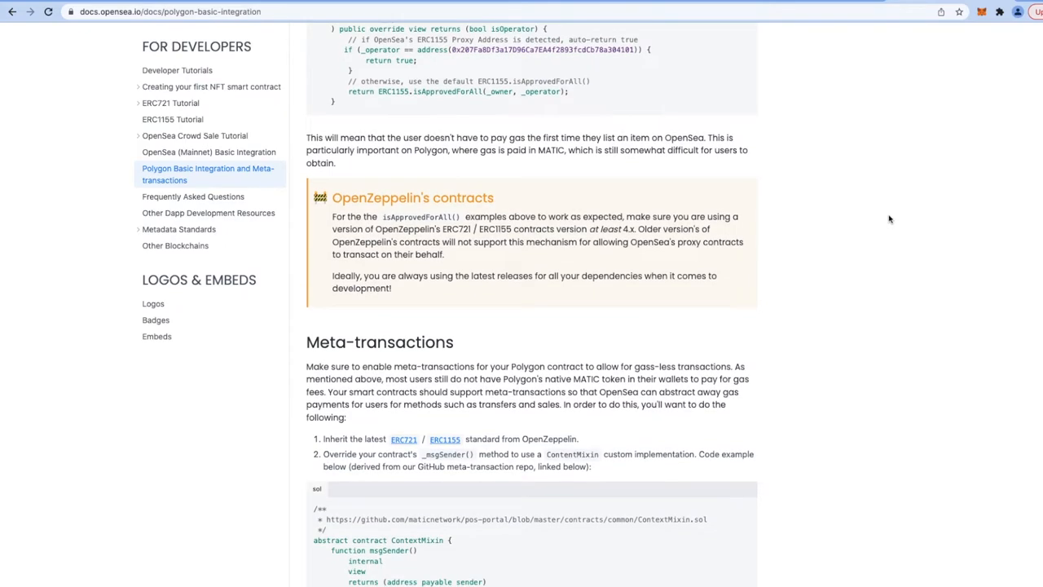
{"action": "scroll", "scroll_direction": "down", "scroll_amount": 3}
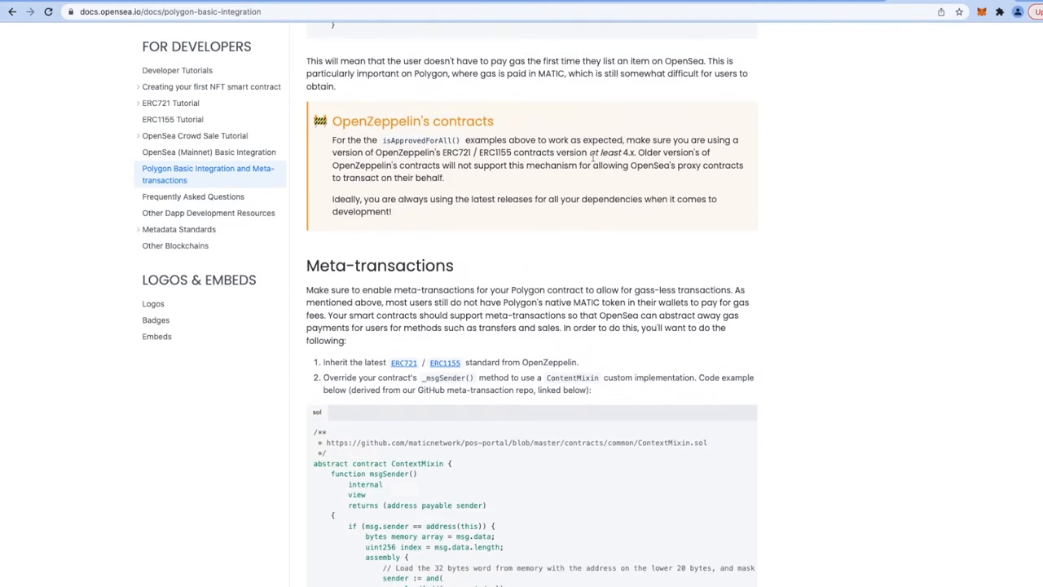
{"action": "scroll", "scroll_direction": "down", "scroll_amount": 3}
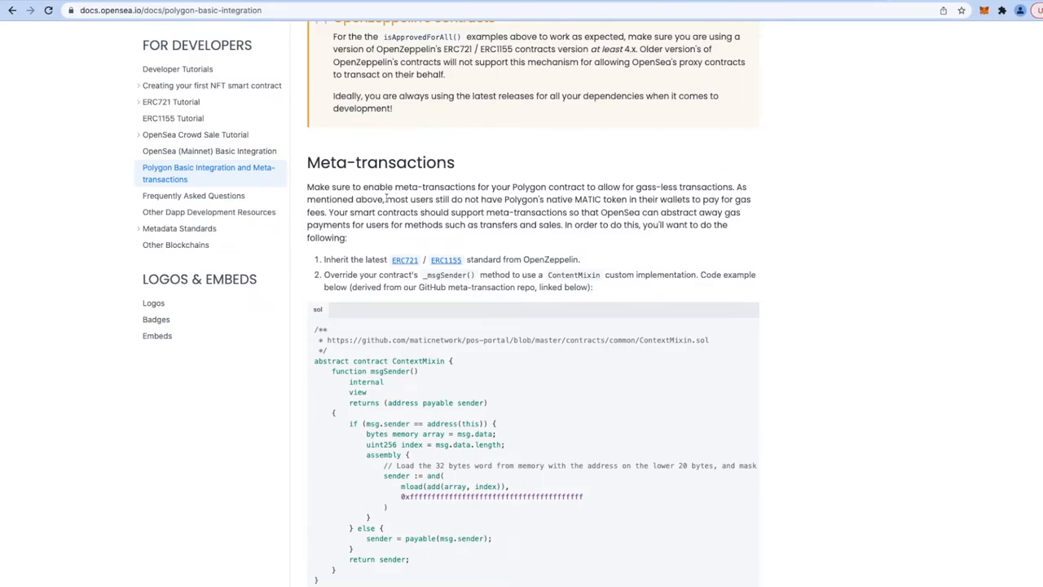
Step: Highlight the remark that most users lack MATIC in their wallets, before the GitHub WETH-minting discussion
{"action": "left_click_drag", "start_coordinate": [384, 201], "coordinate": [469, 201]}
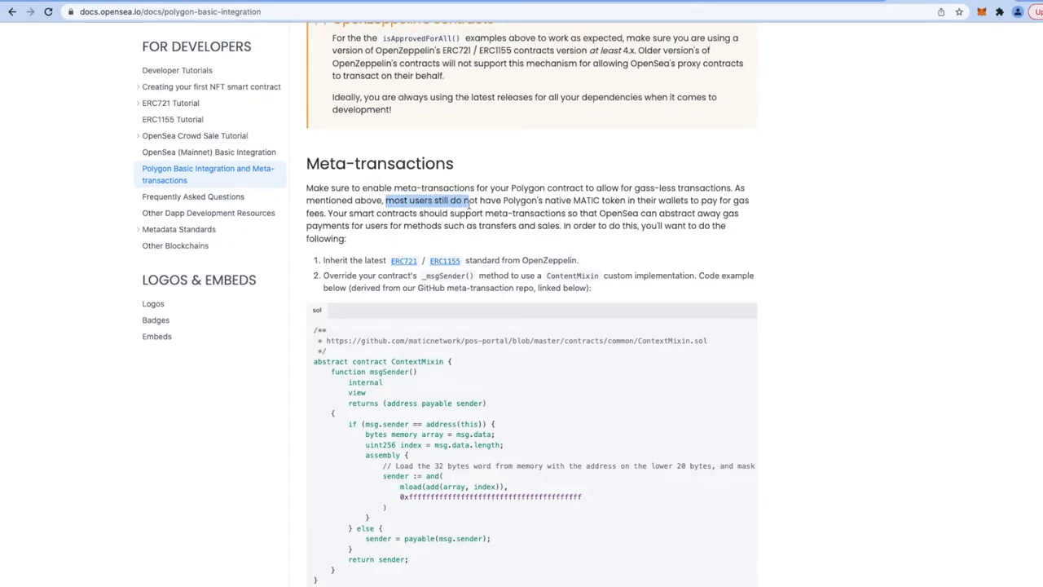
{"action": "left_click_drag", "start_coordinate": [385, 199], "coordinate": [616, 198]}
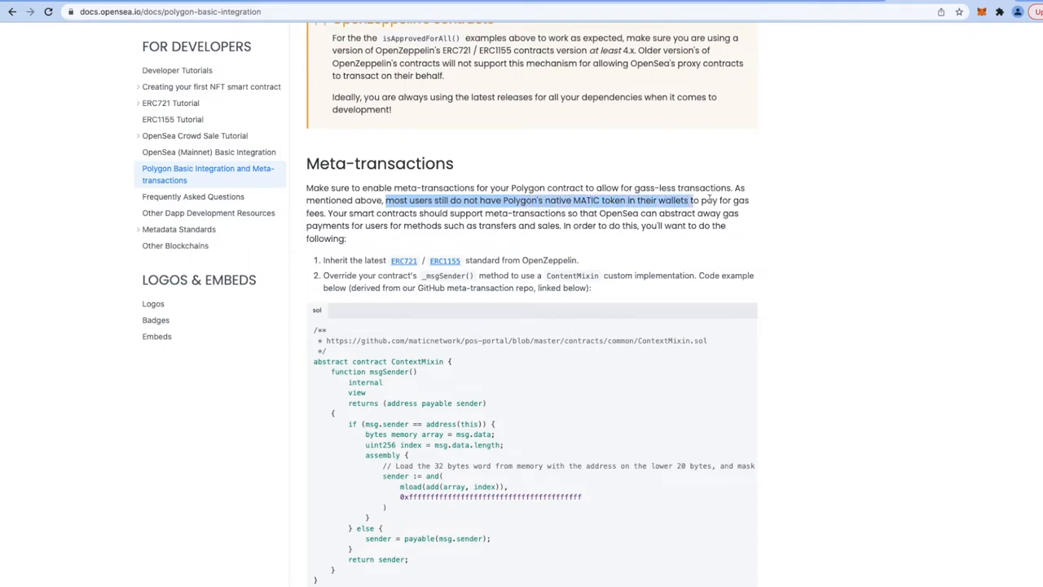
{"action": "left_click_drag", "start_coordinate": [688, 201], "coordinate": [326, 214]}
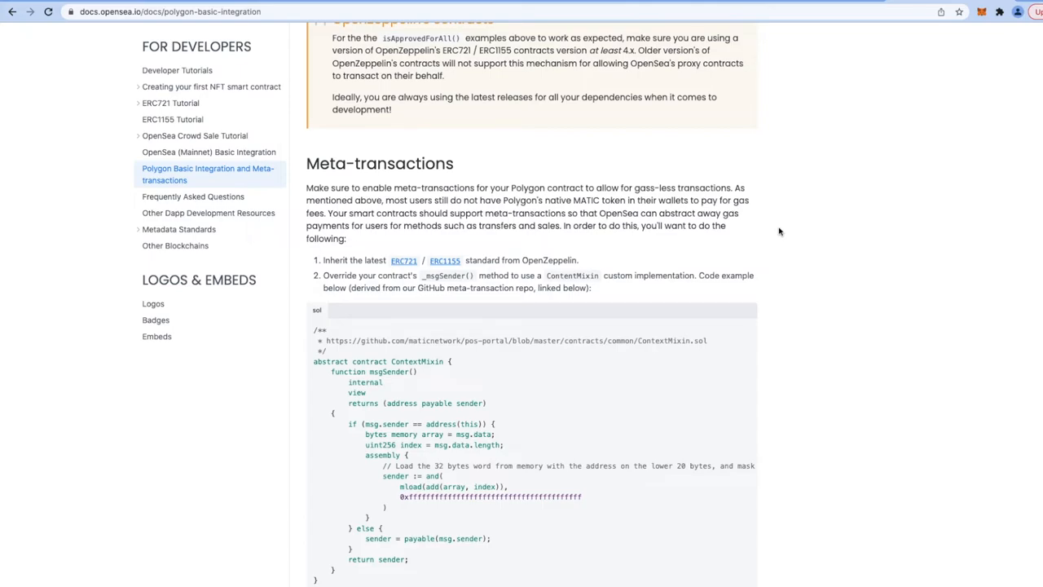
{"action": "double_click", "coordinate": [563, 201]}
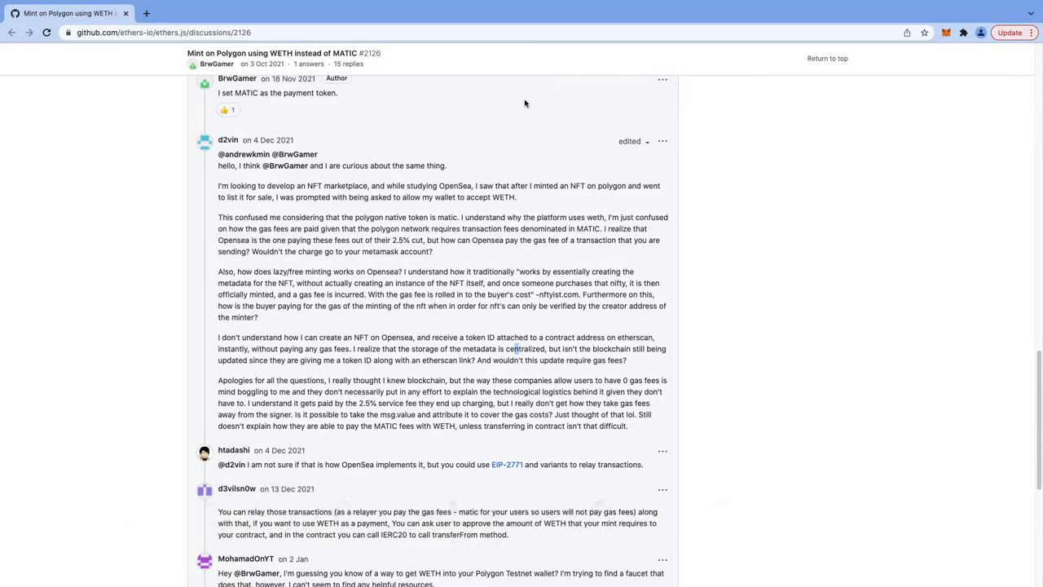
Step: Highlight the discussion reply about OpenSea's 2.5% service fee
{"action": "left_click_drag", "start_coordinate": [269, 239], "coordinate": [627, 425]}
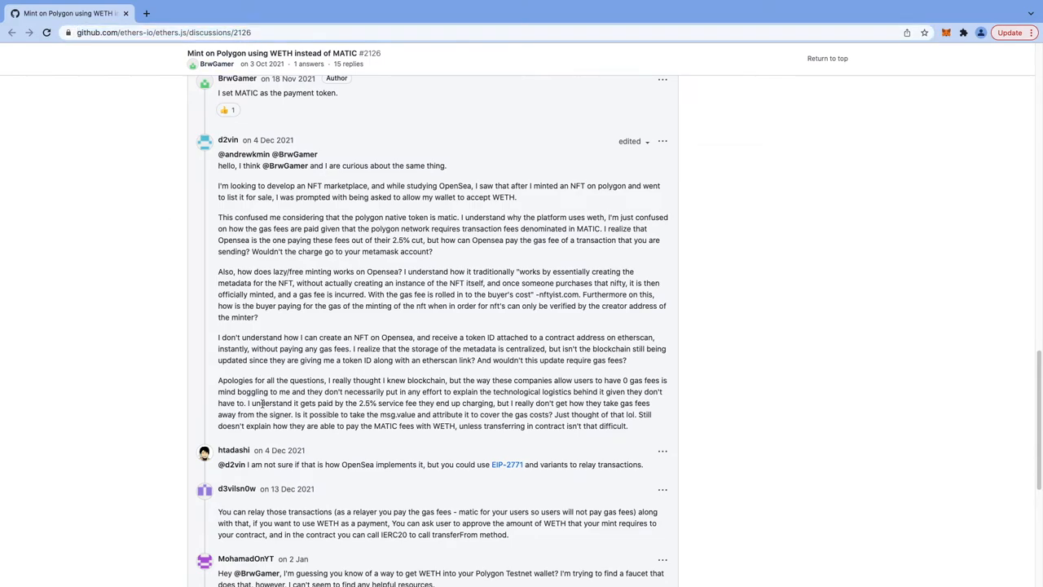
{"action": "left_click_drag", "start_coordinate": [359, 403], "coordinate": [433, 403]}
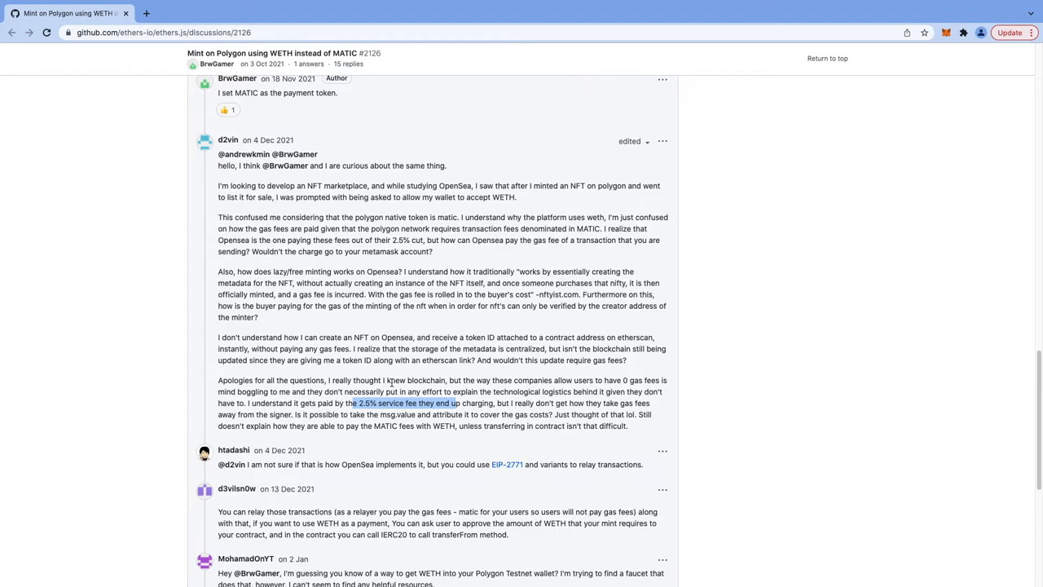
Step: Highlight the reply about relaying transactions with WETH payment, before returning to the OpenSea docs
{"action": "scroll", "scroll_direction": "down", "scroll_amount": 3}
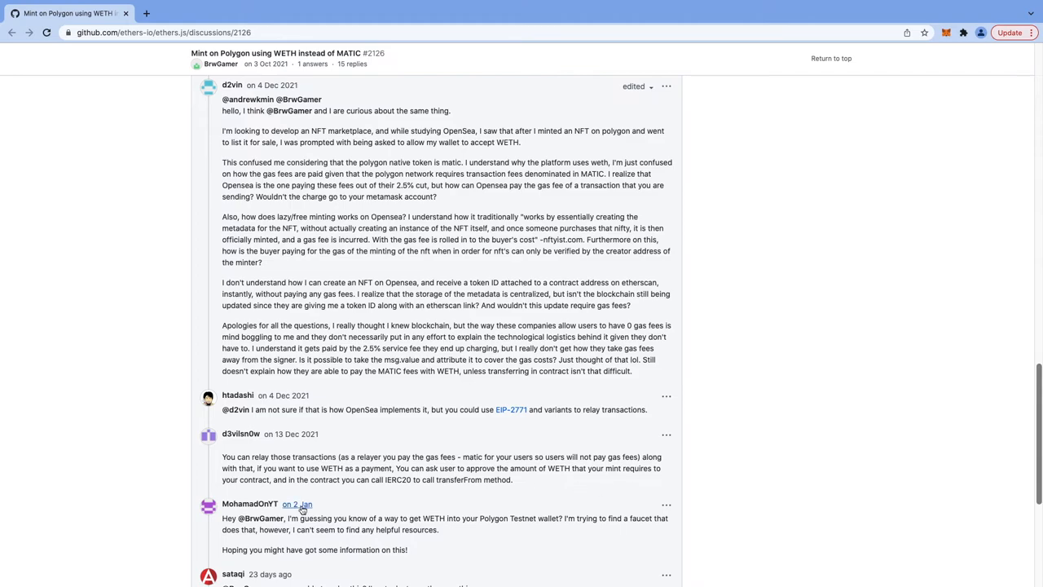
{"action": "left_click_drag", "start_coordinate": [222, 457], "coordinate": [395, 468]}
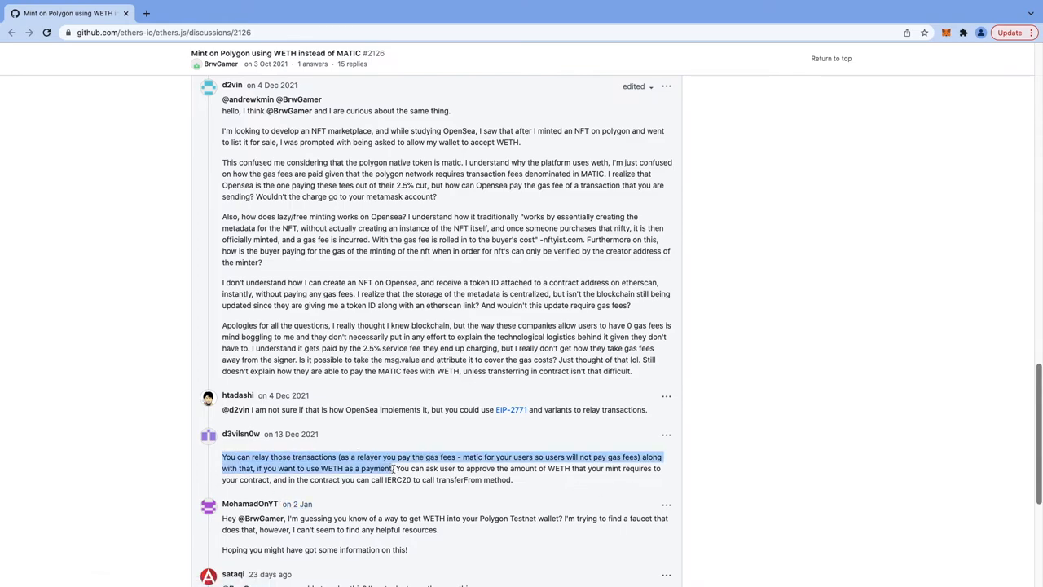
{"action": "left_click_drag", "start_coordinate": [395, 468], "coordinate": [512, 479]}
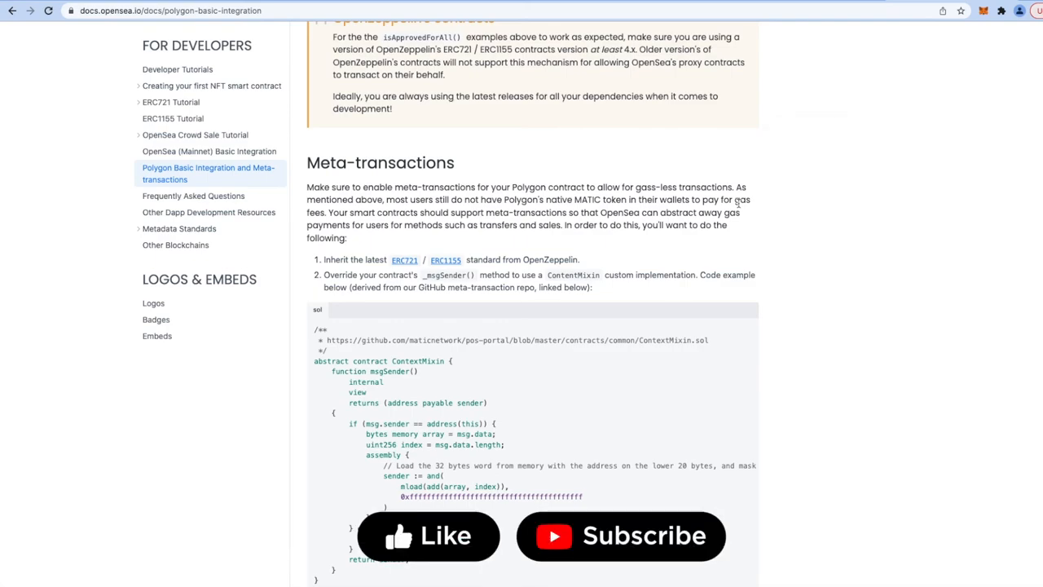
{"action": "scroll", "scroll_direction": "down", "scroll_amount": 3}
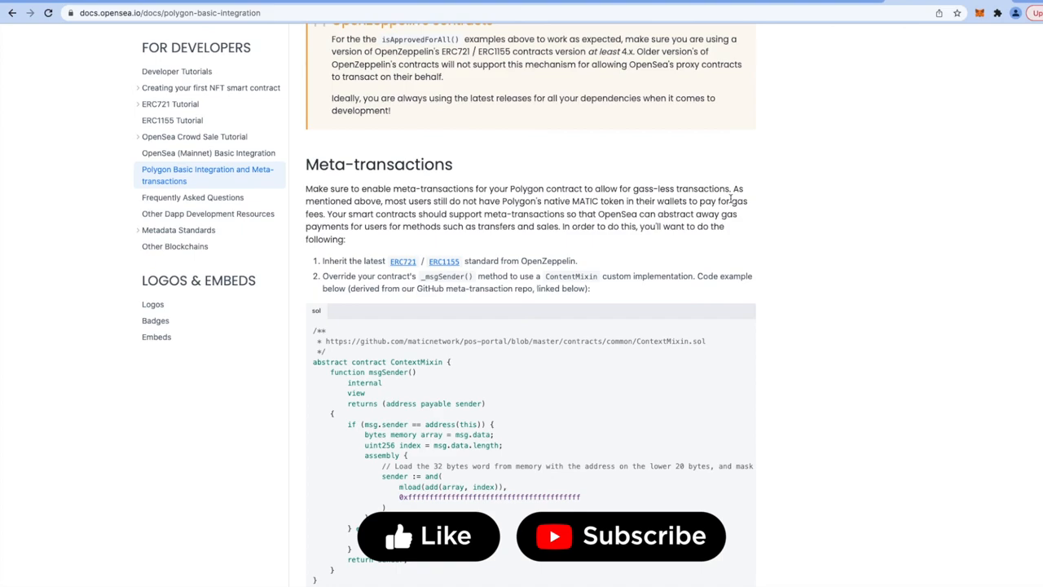
{"action": "scroll", "scroll_direction": "down", "scroll_amount": 3}
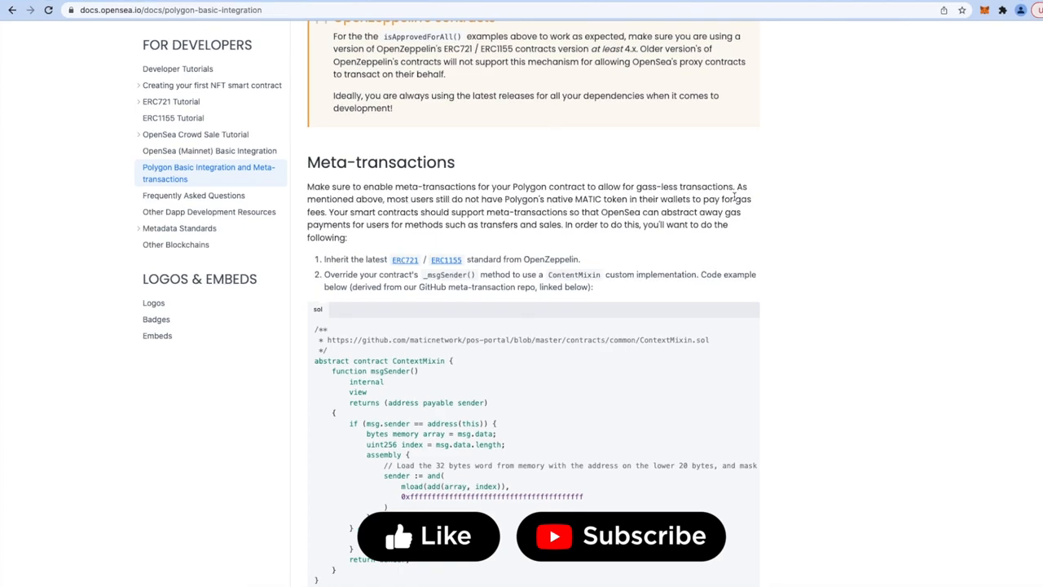